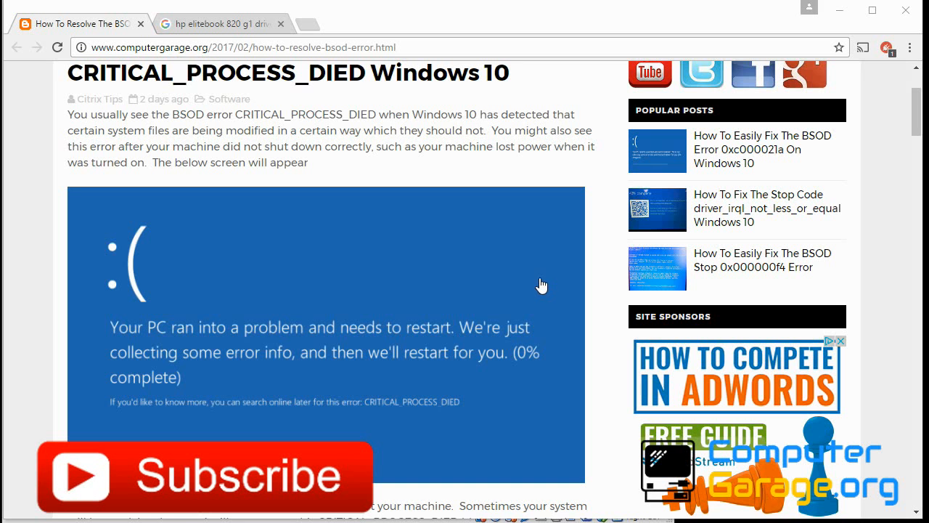
mouse_move(499, 212)
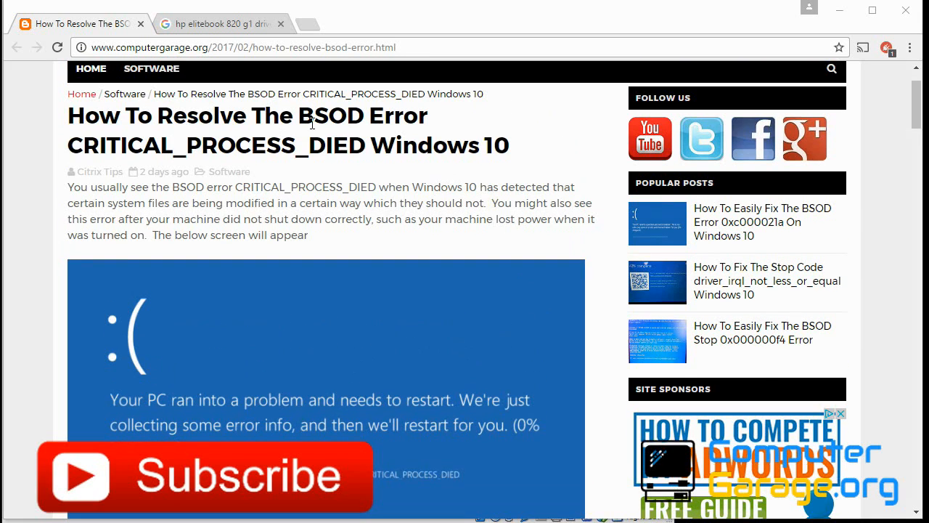
mouse_move(418, 219)
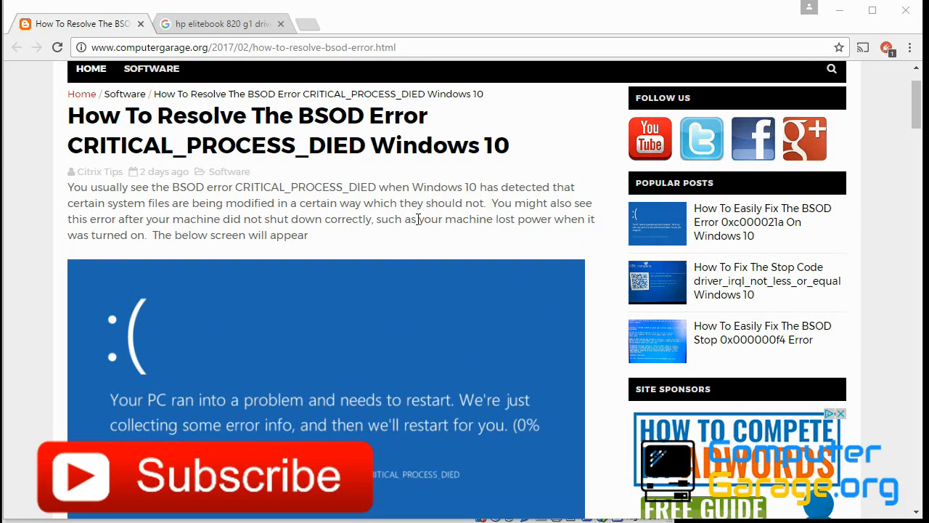
Launch Command Prompt as administrator from Start search and approve the UAC prompt
scroll("down", 3)
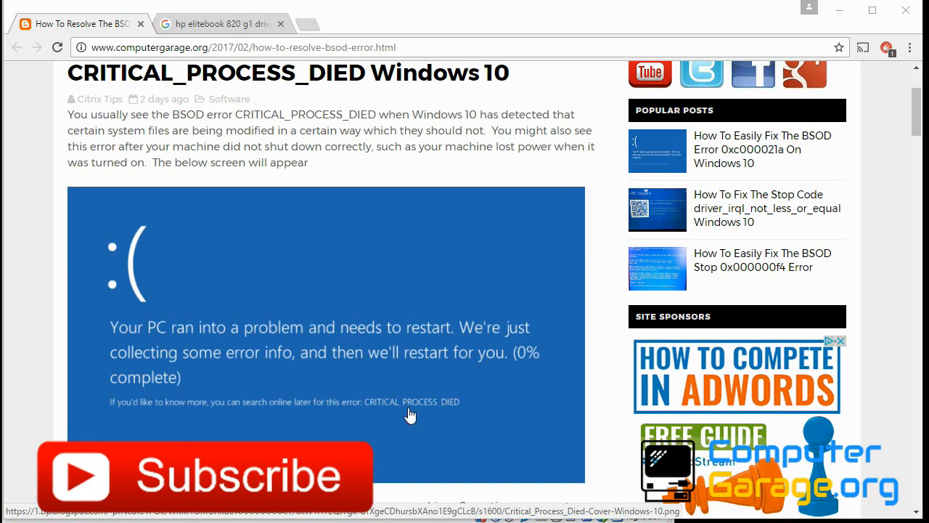
mouse_move(378, 417)
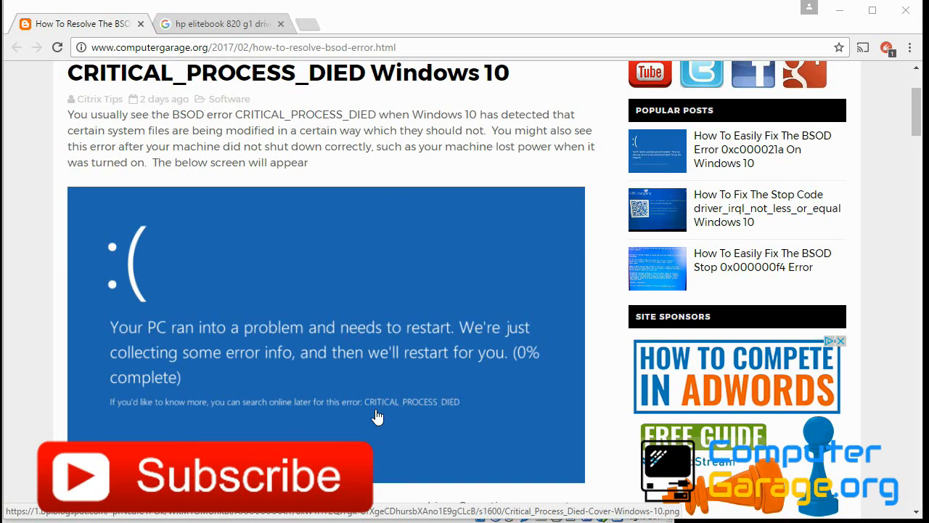
mouse_move(382, 418)
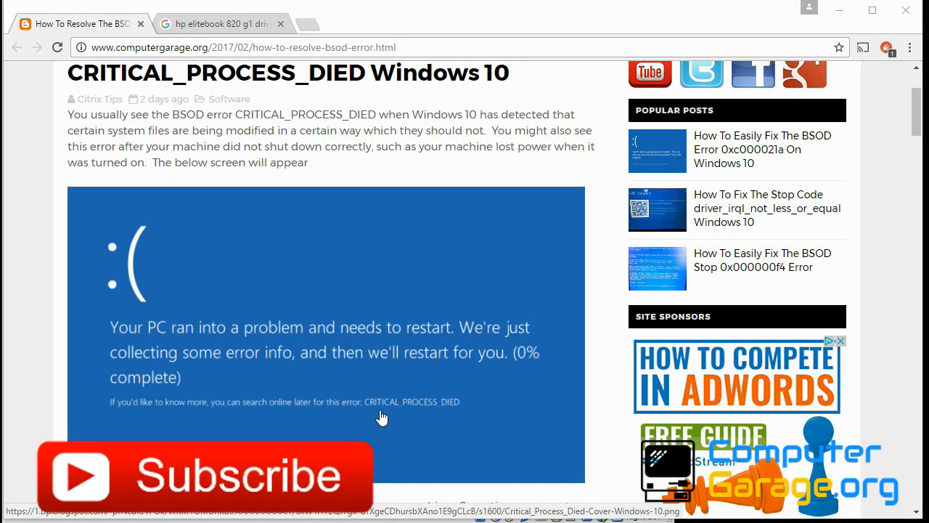
mouse_move(447, 418)
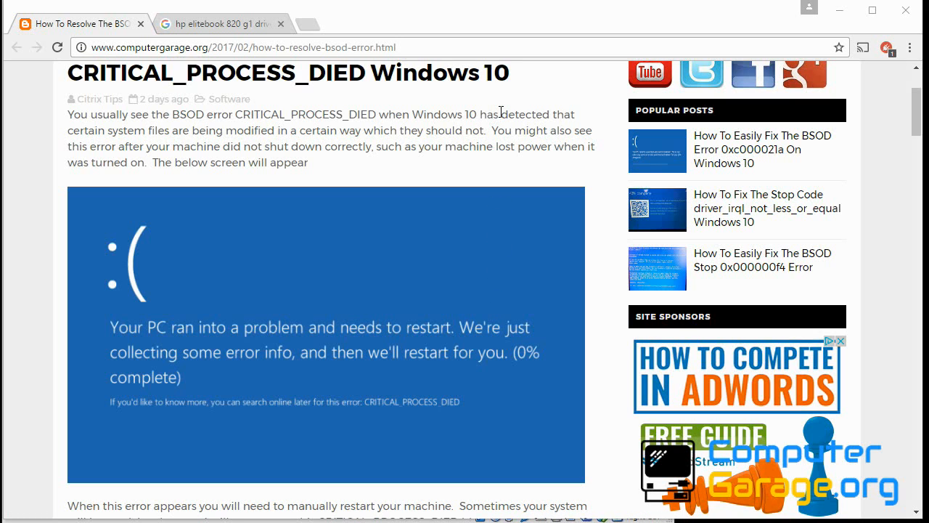
mouse_move(449, 158)
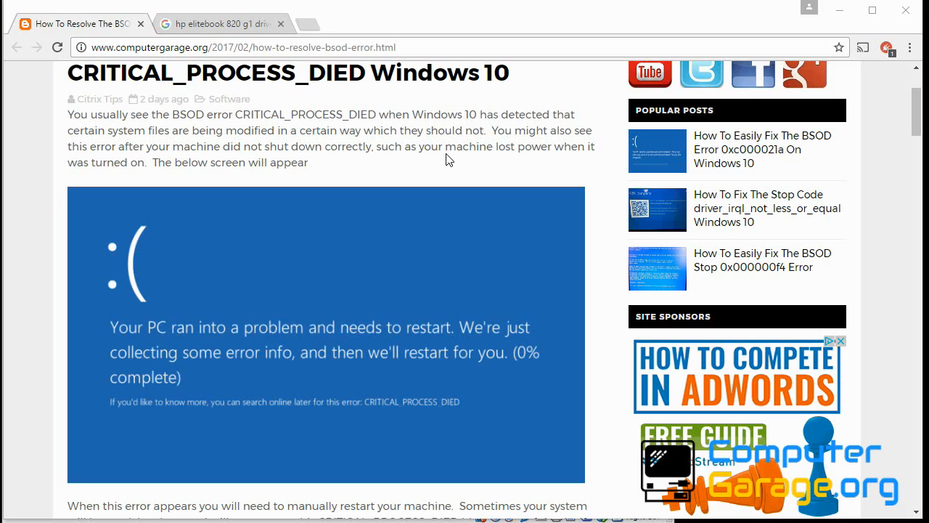
mouse_move(433, 282)
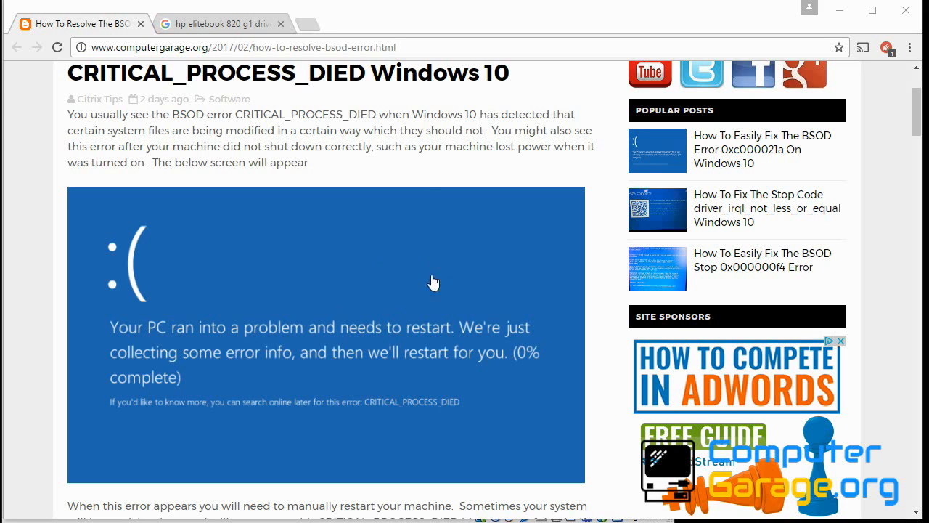
mouse_move(415, 283)
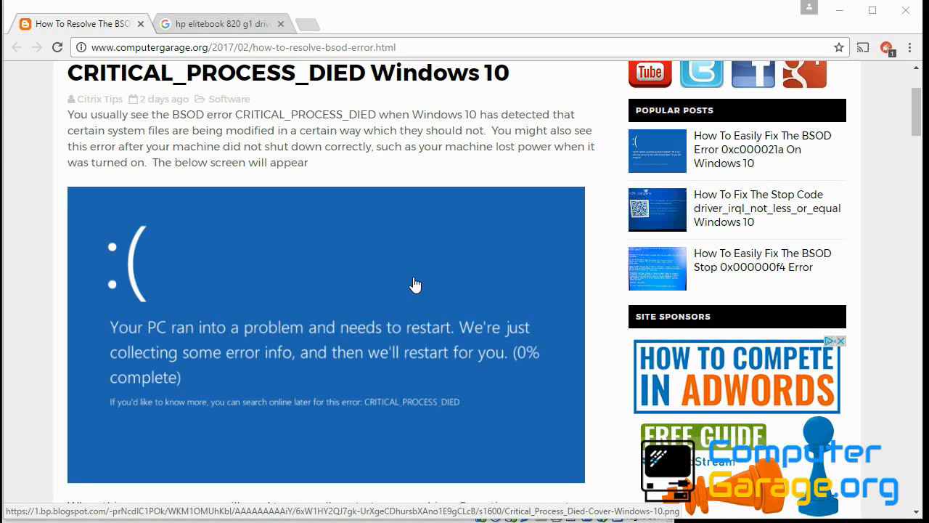
mouse_move(389, 305)
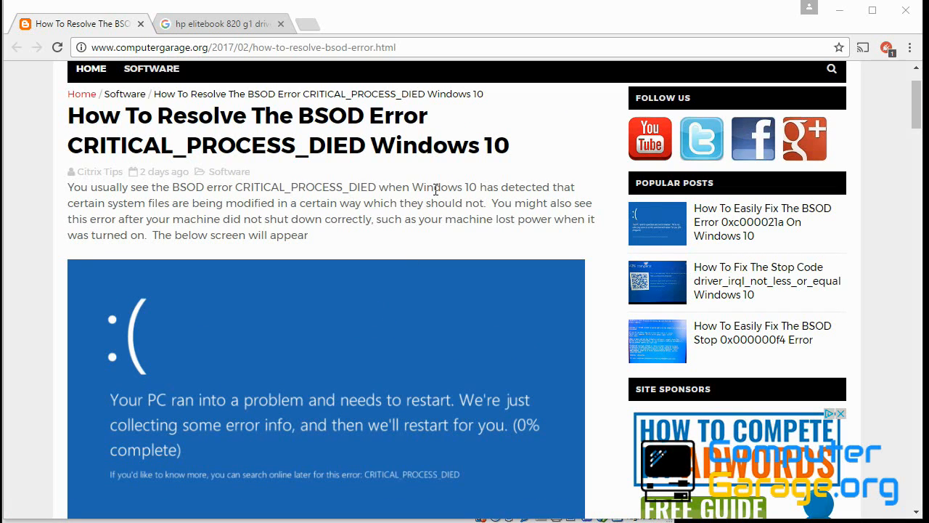
mouse_move(457, 123)
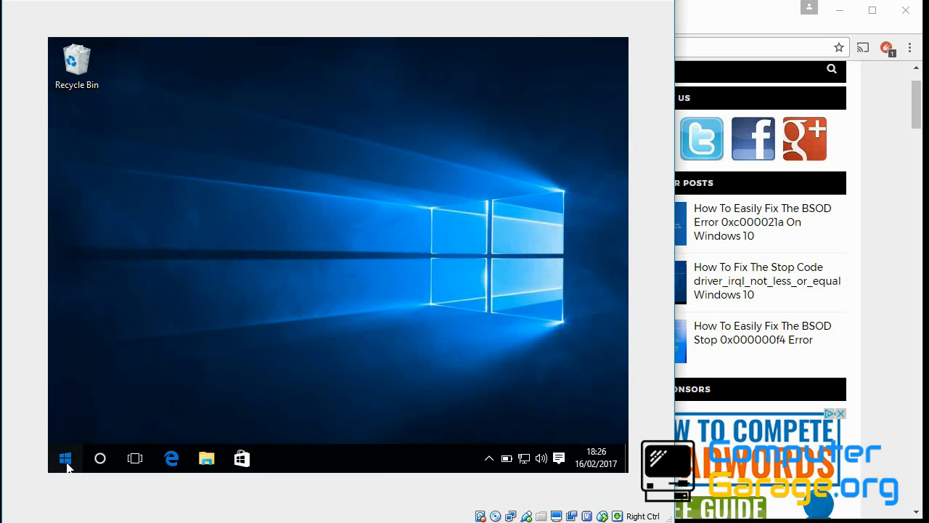
left_click(66, 458)
type("cmd")
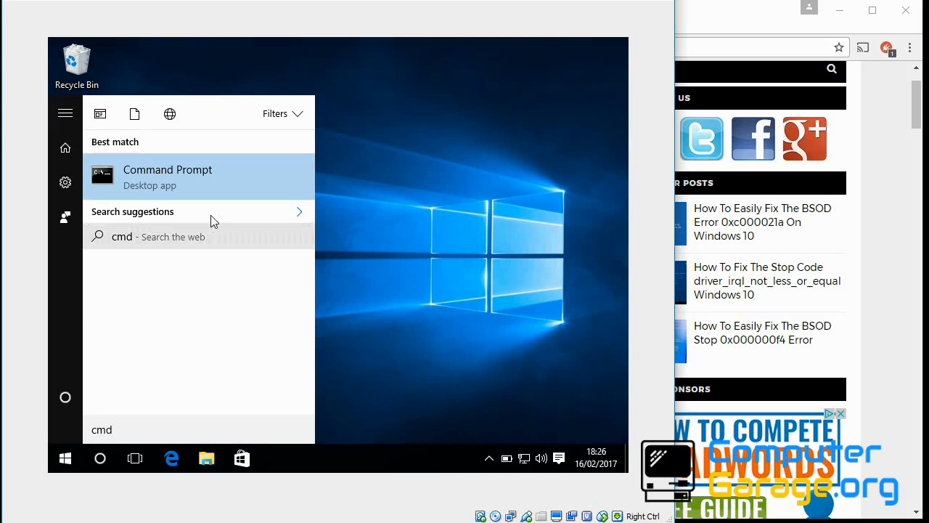
right_click(172, 177)
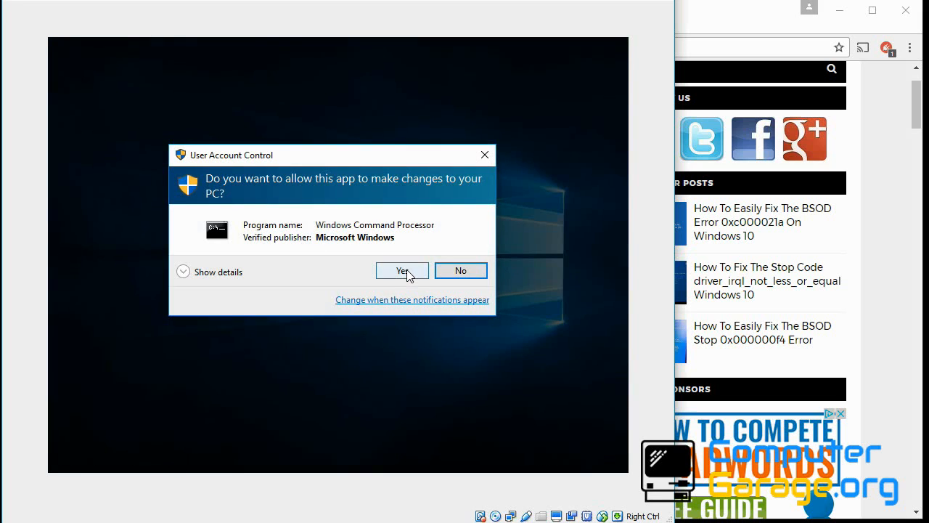
left_click(402, 270)
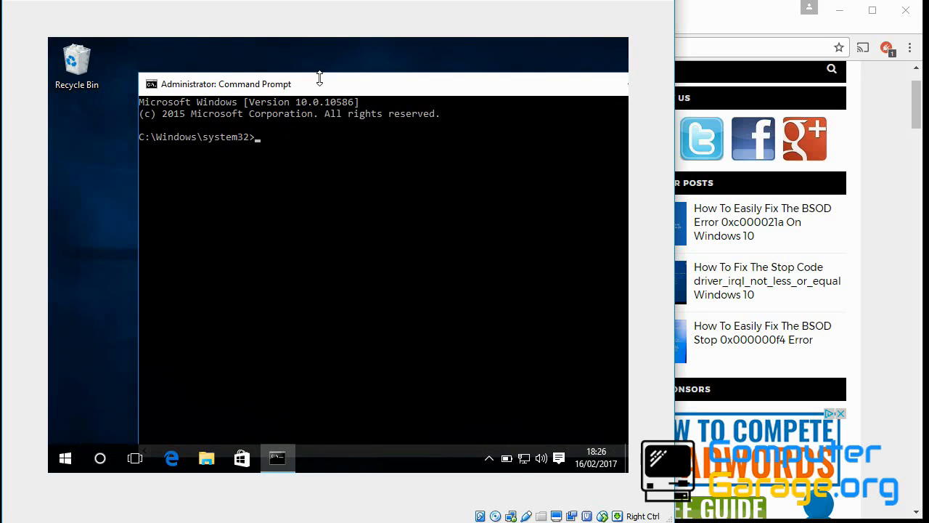
Run chkdsk /r /i and answer y to schedule the disk check at next restart
type("chkd")
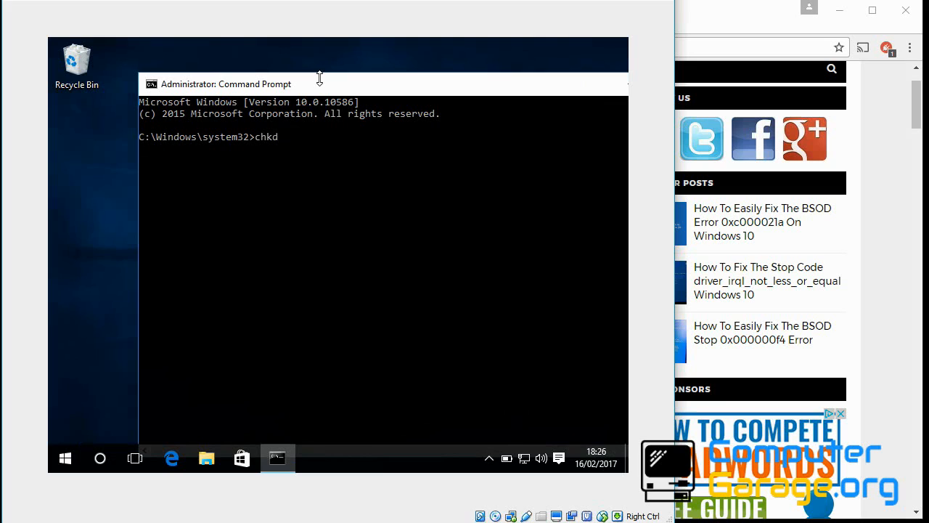
type("sk /")
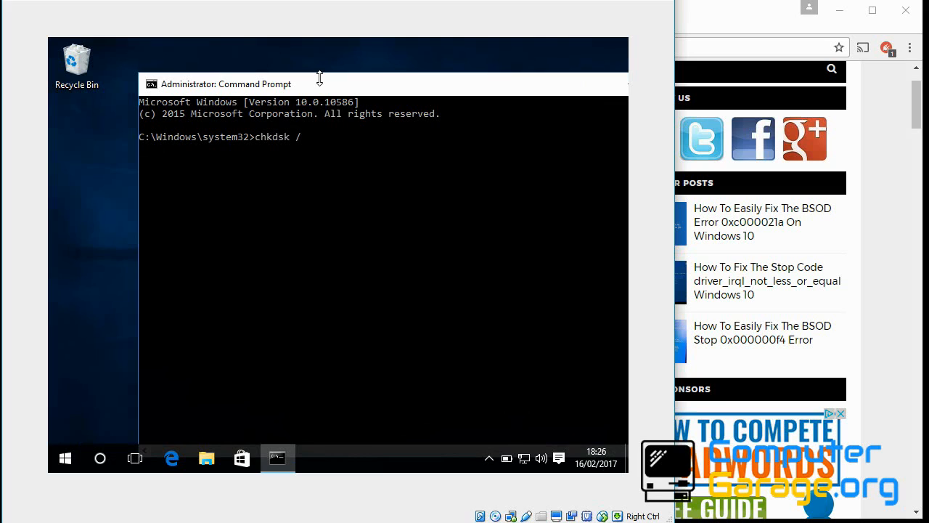
type("r /i")
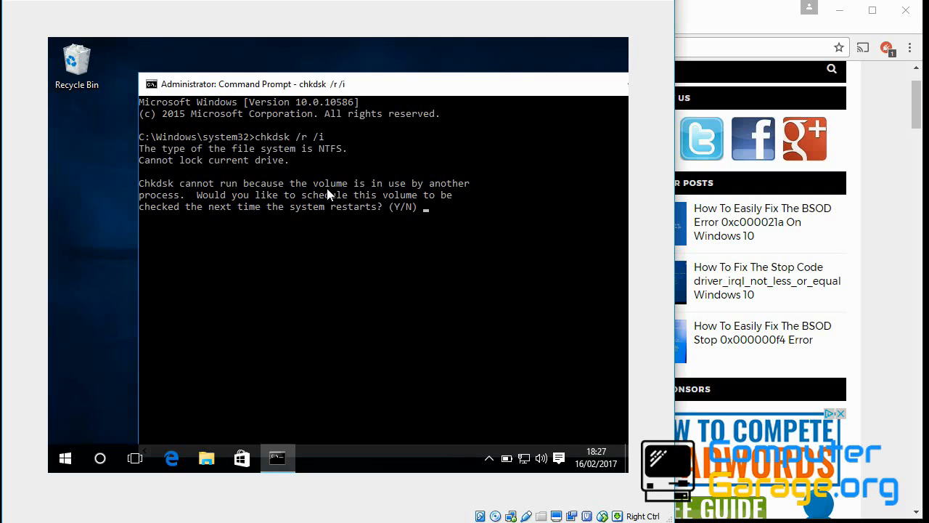
mouse_move(219, 197)
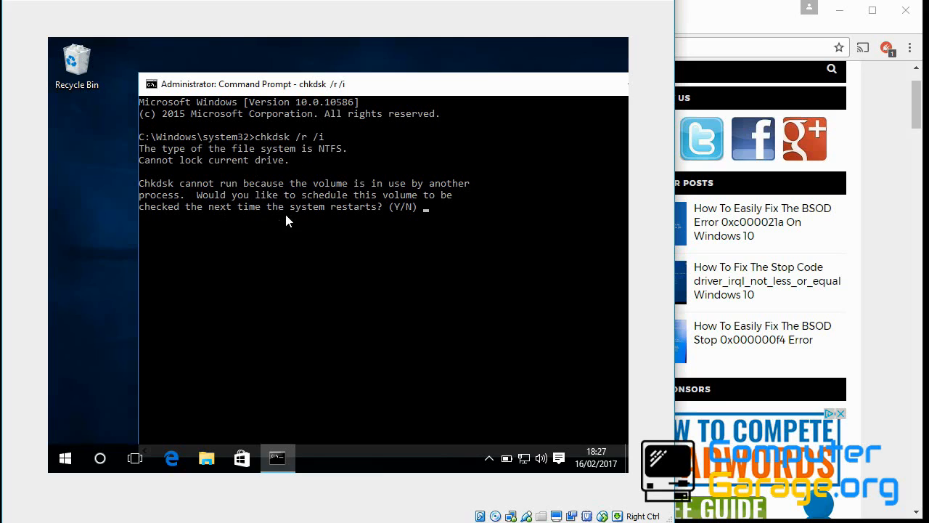
type("y")
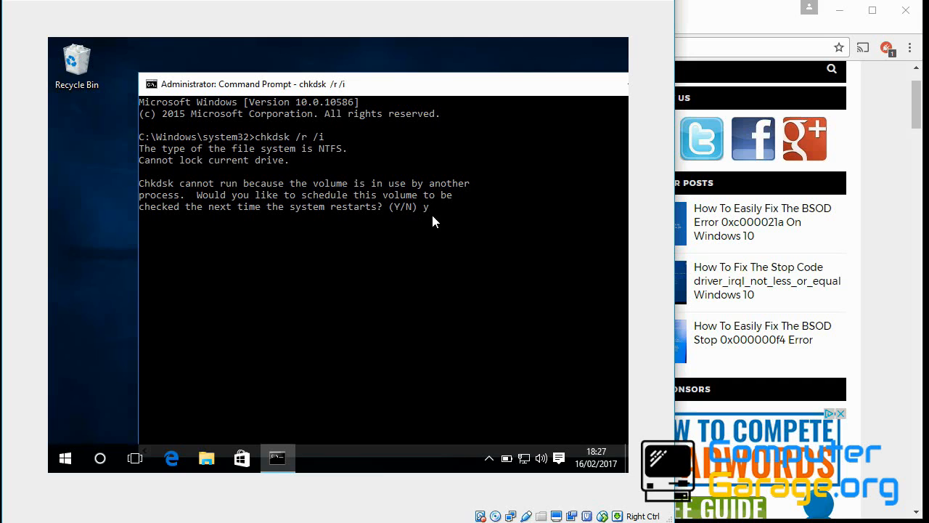
key("enter")
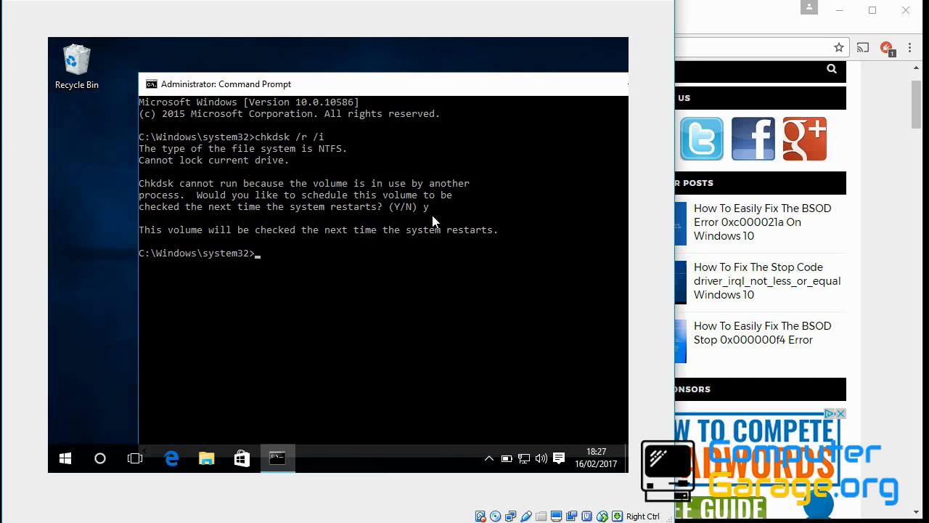
mouse_move(66, 459)
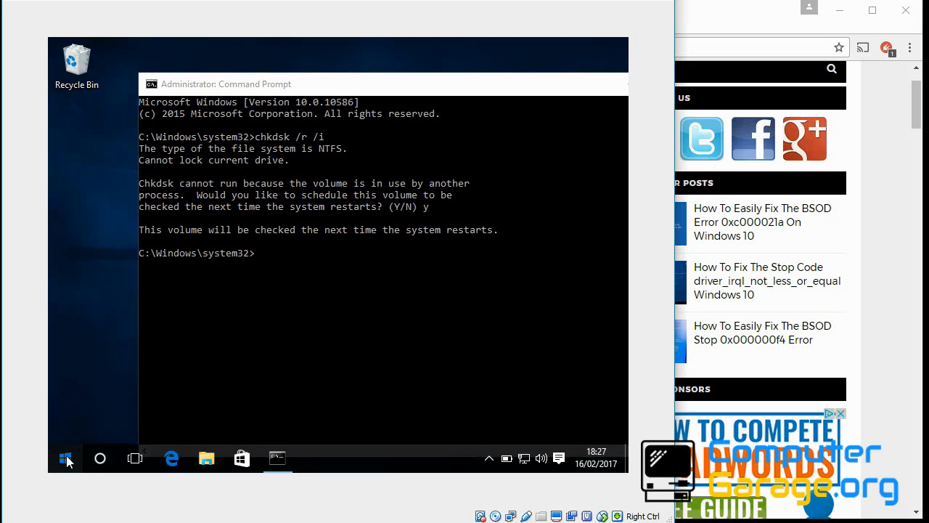
View the Start menu power options, then close the Command Prompt window
left_click(65, 459)
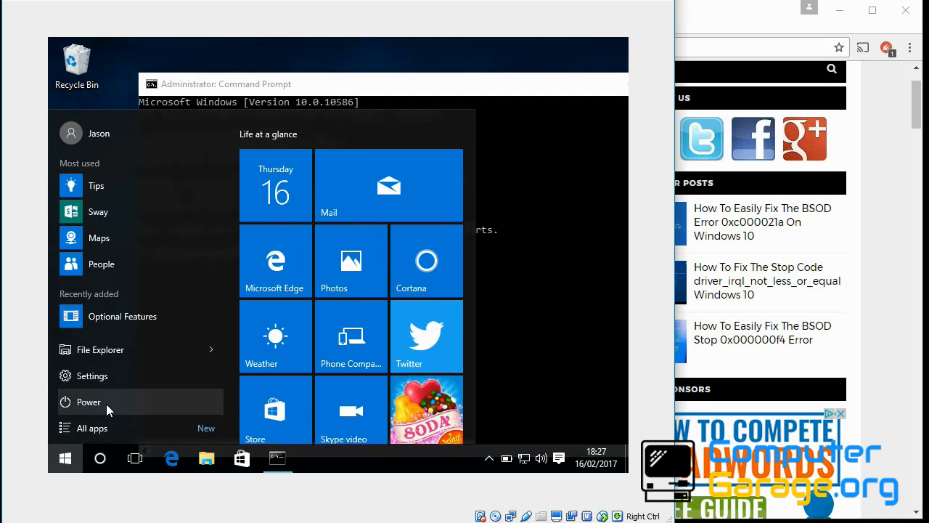
left_click(88, 401)
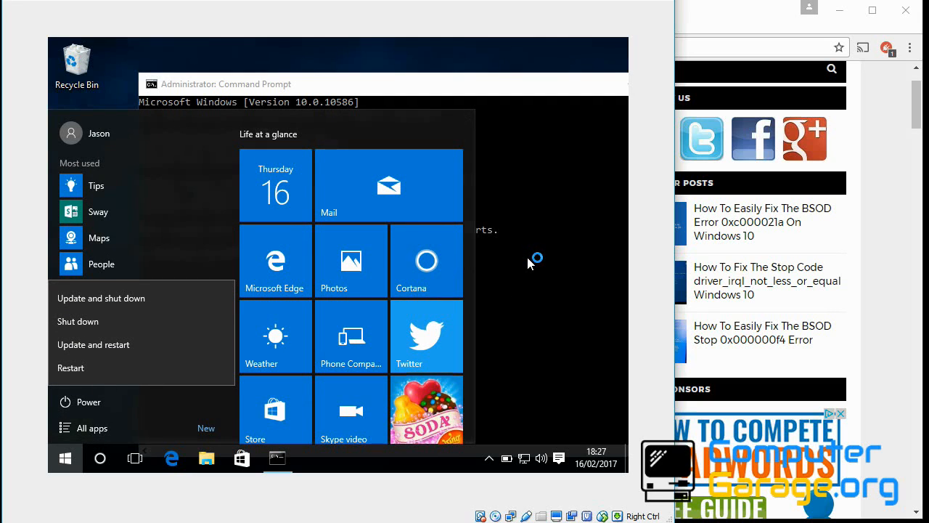
mouse_move(529, 109)
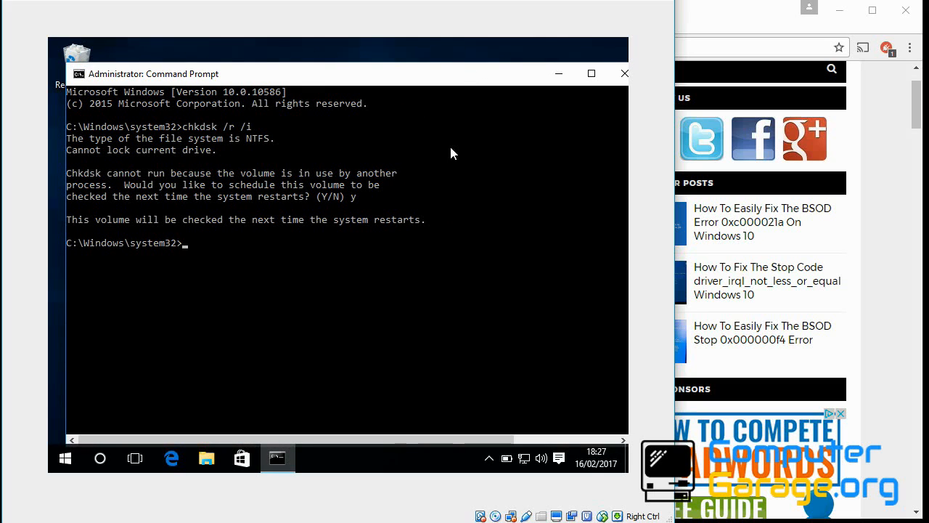
left_click(624, 73)
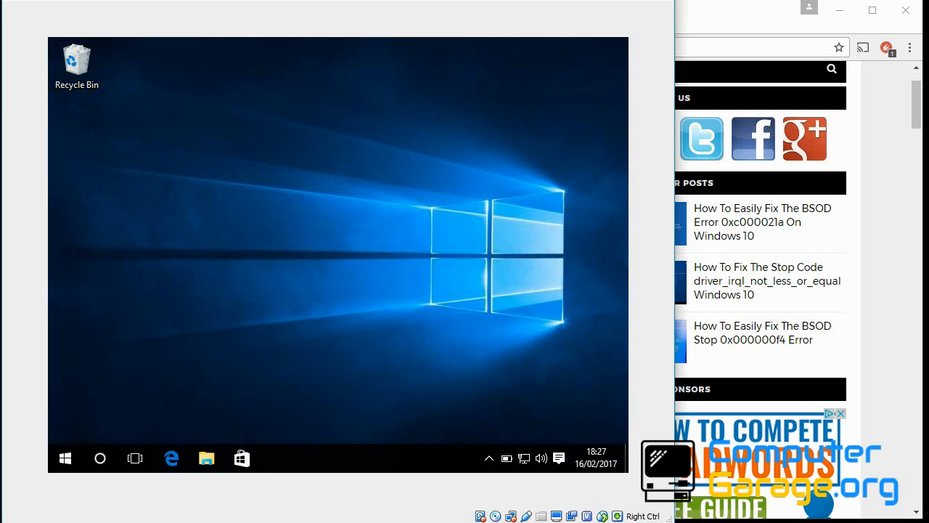
mouse_move(244, 354)
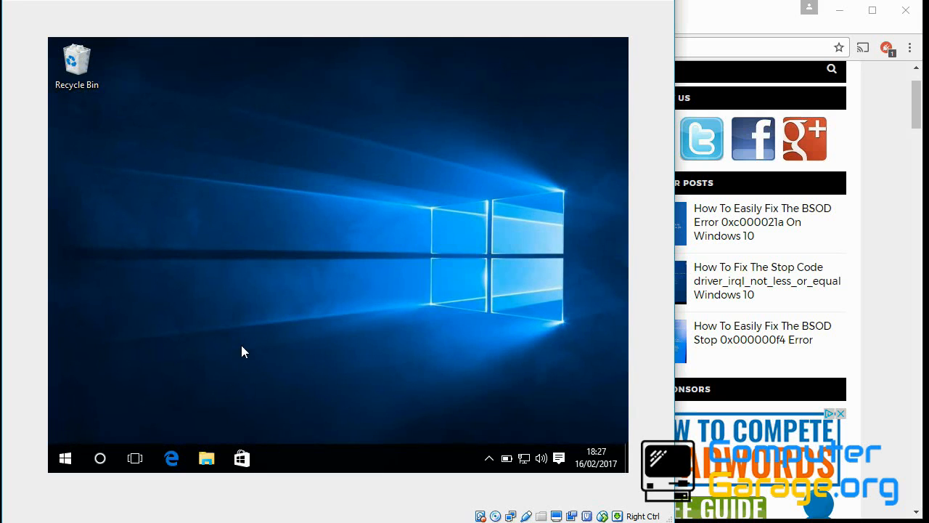
mouse_move(270, 327)
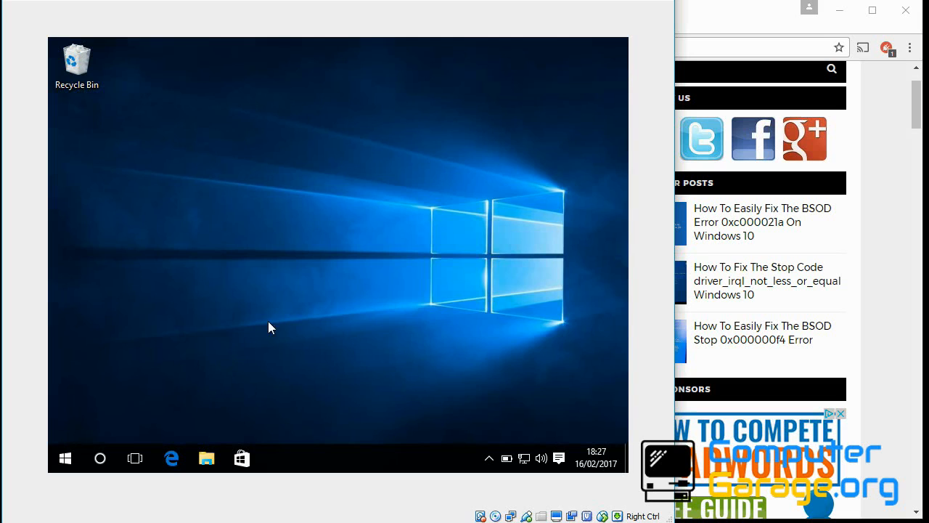
mouse_move(718, 23)
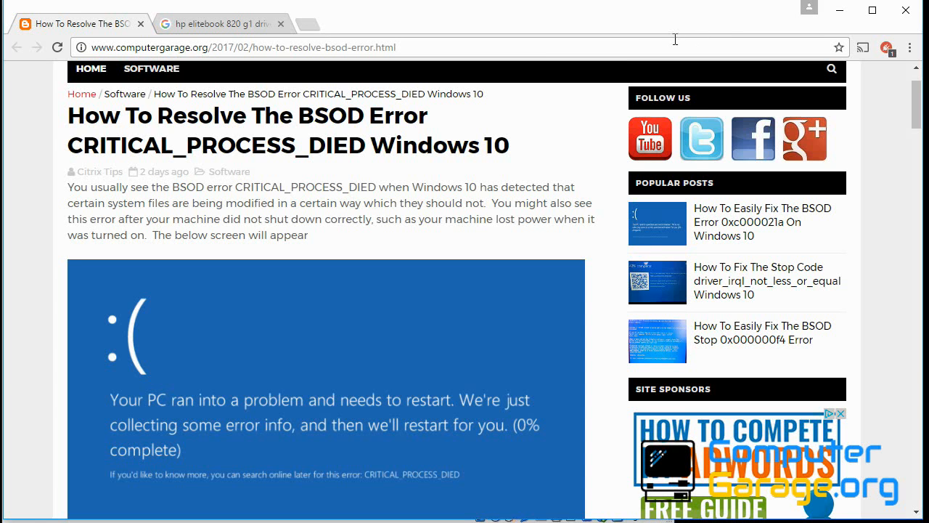
Search Google for 'hp elitebook 820 g1 drivers' and open the top HP drivers result
left_click(225, 23)
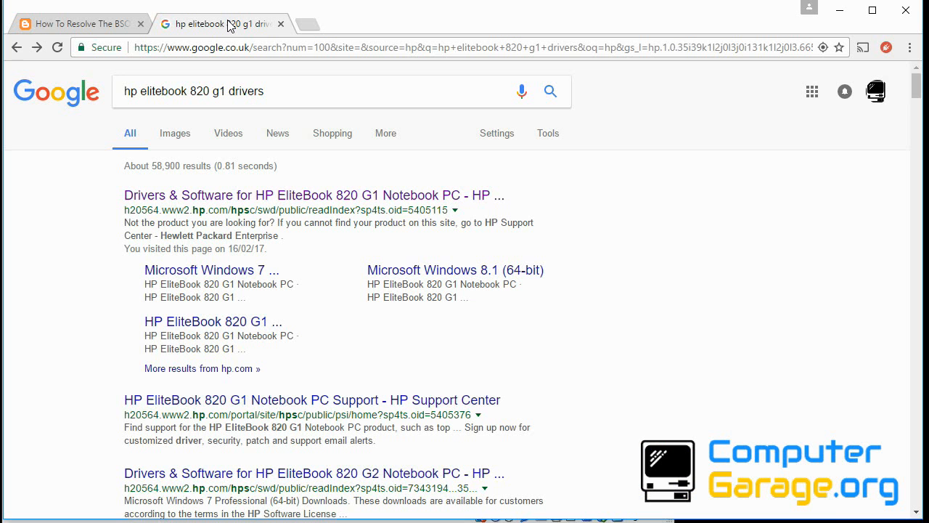
left_click(226, 90)
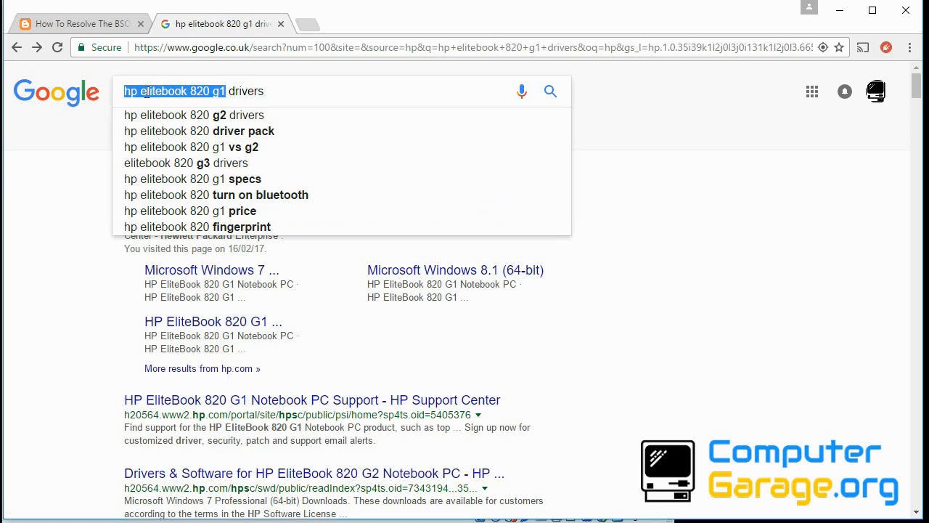
mouse_move(166, 97)
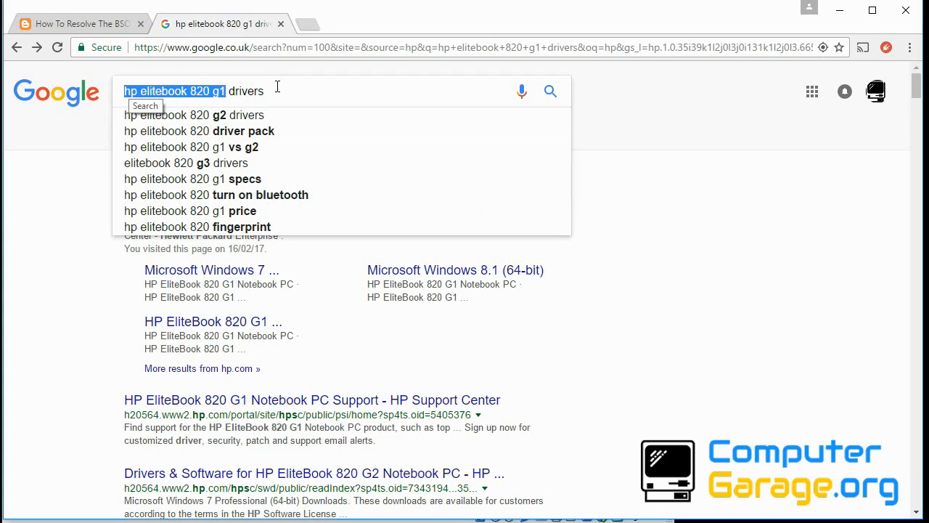
mouse_move(691, 96)
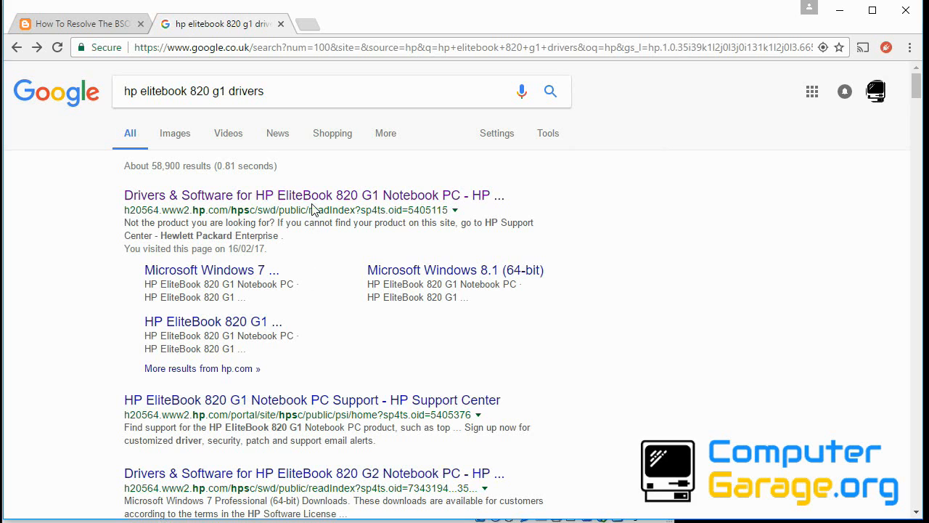
left_click(320, 195)
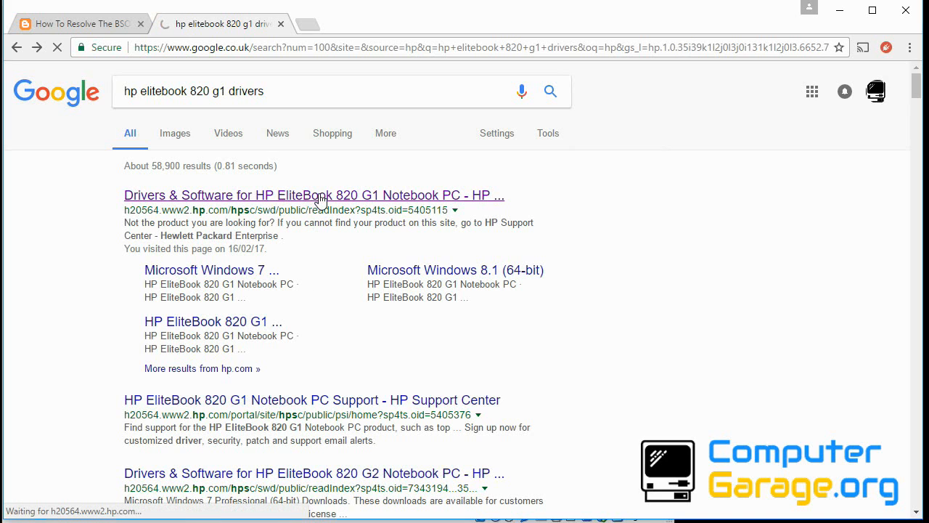
Open HP's drivers and software page and expand the Driver - Graphics section
left_click(320, 195)
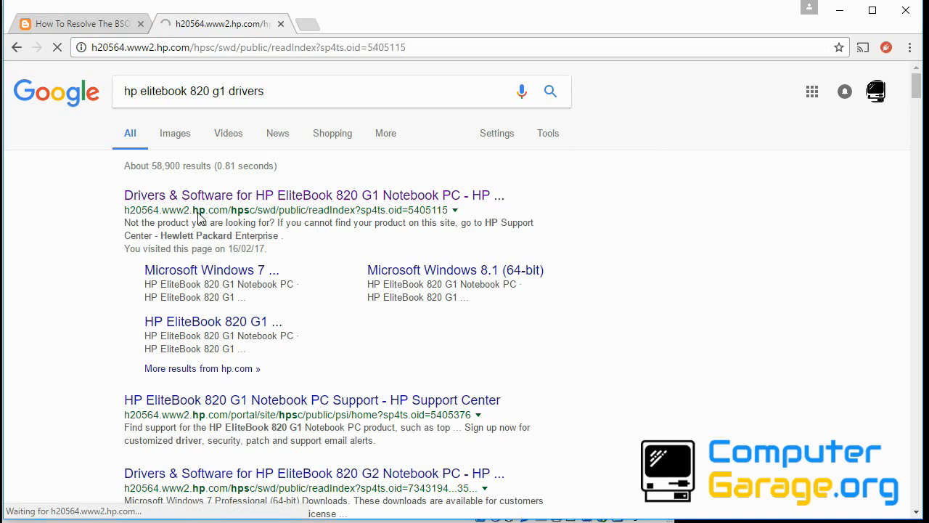
left_click(311, 195)
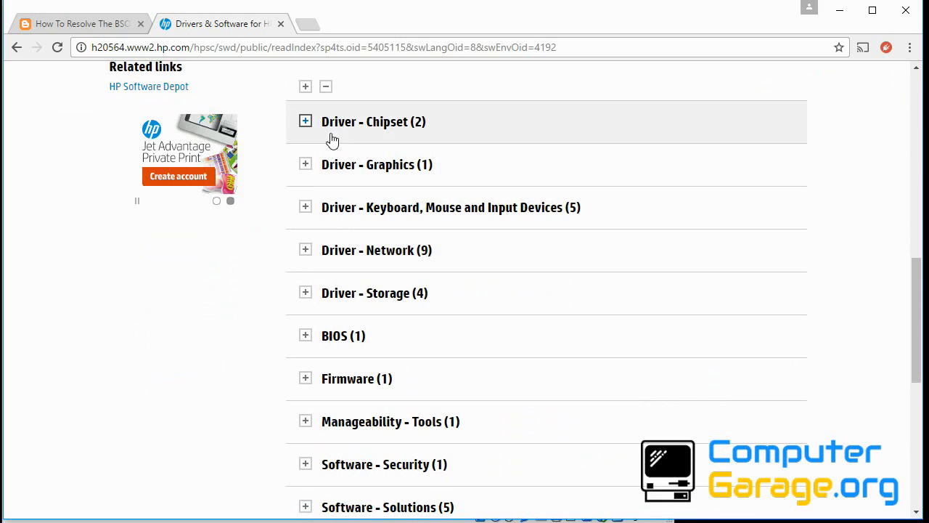
left_click(305, 164)
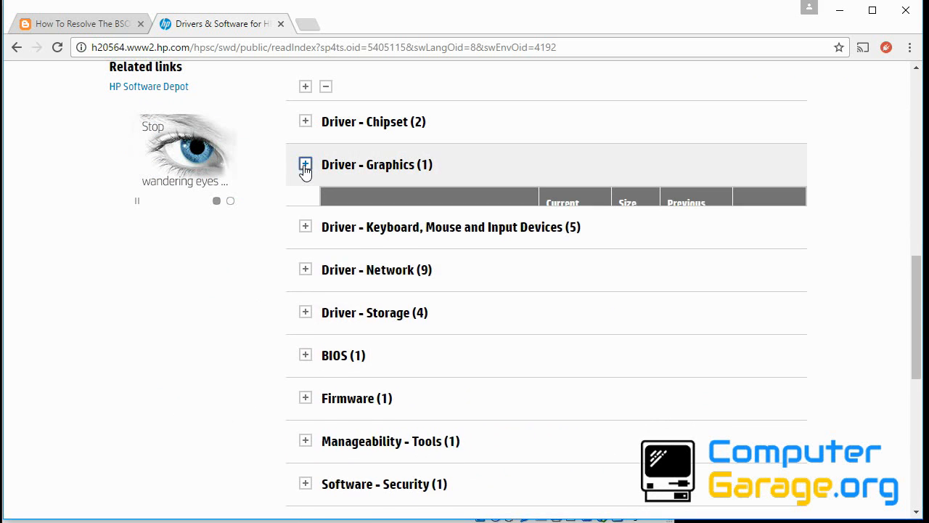
left_click(305, 164)
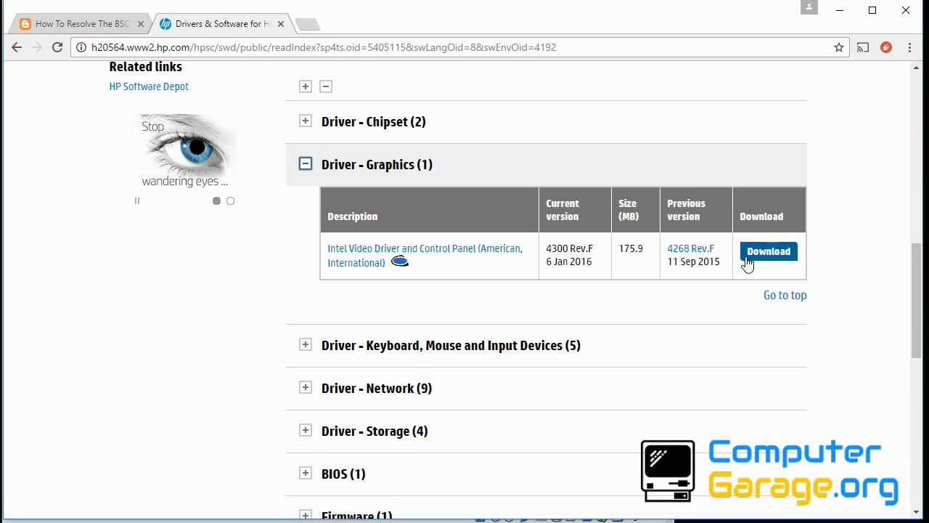
mouse_move(662, 276)
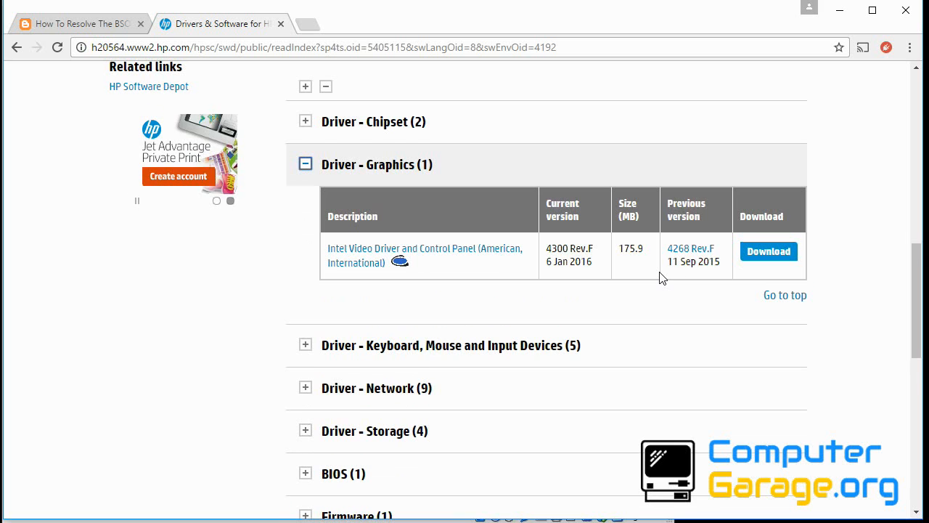
Scroll down the driver list and expand the BIOS section to see the update
scroll("down", 3)
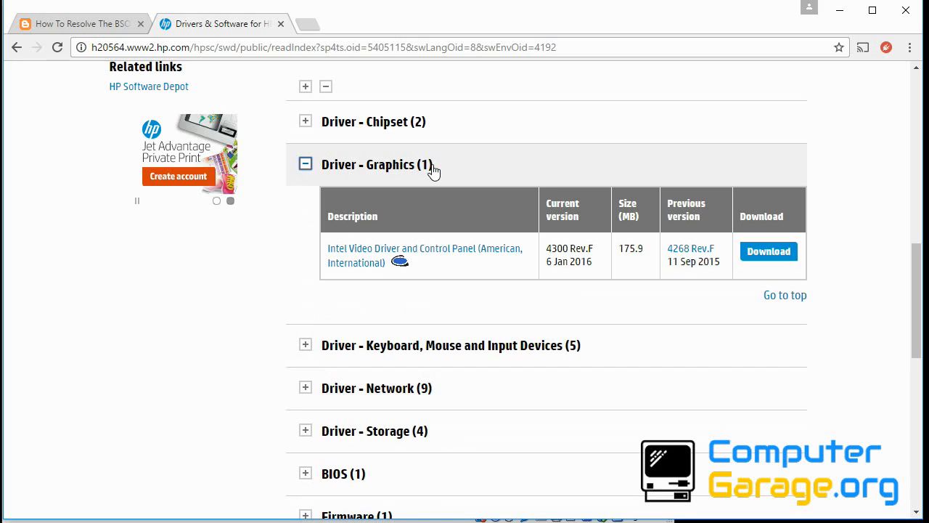
scroll("down", 3)
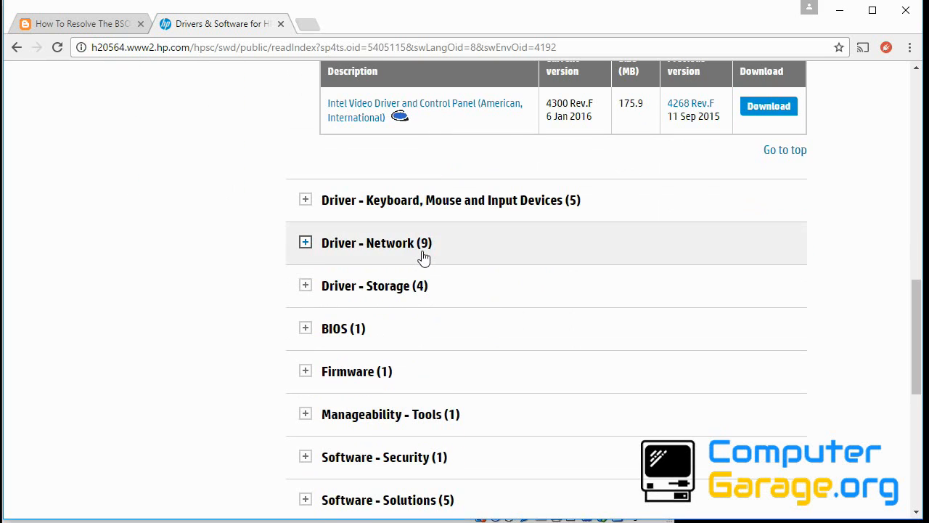
scroll("down", 3)
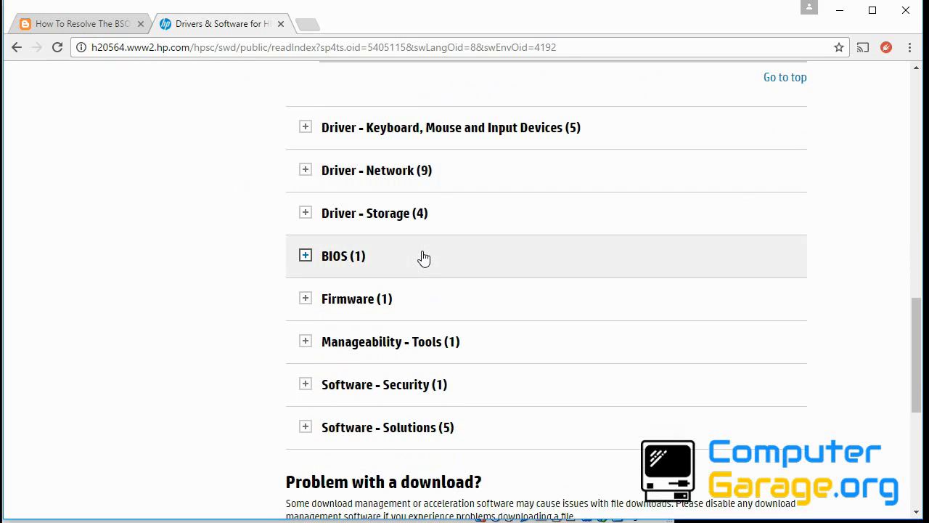
mouse_move(436, 179)
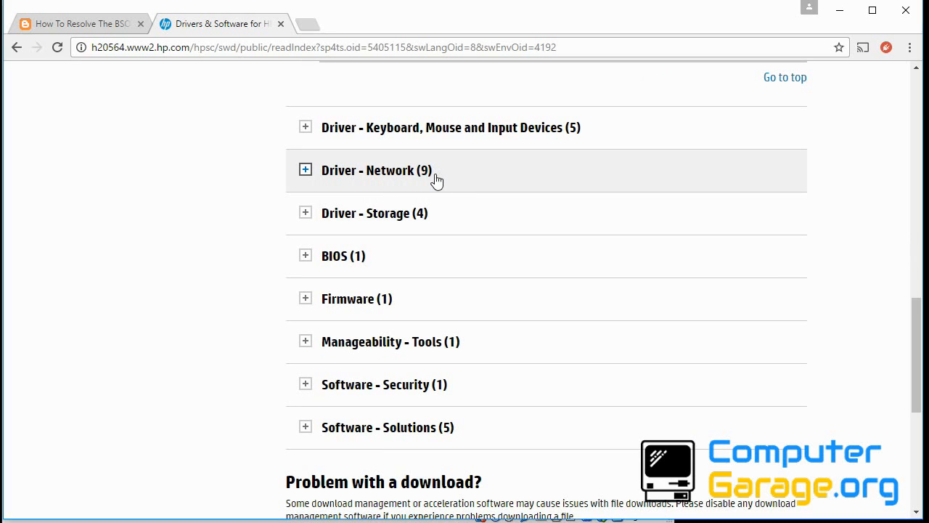
mouse_move(444, 174)
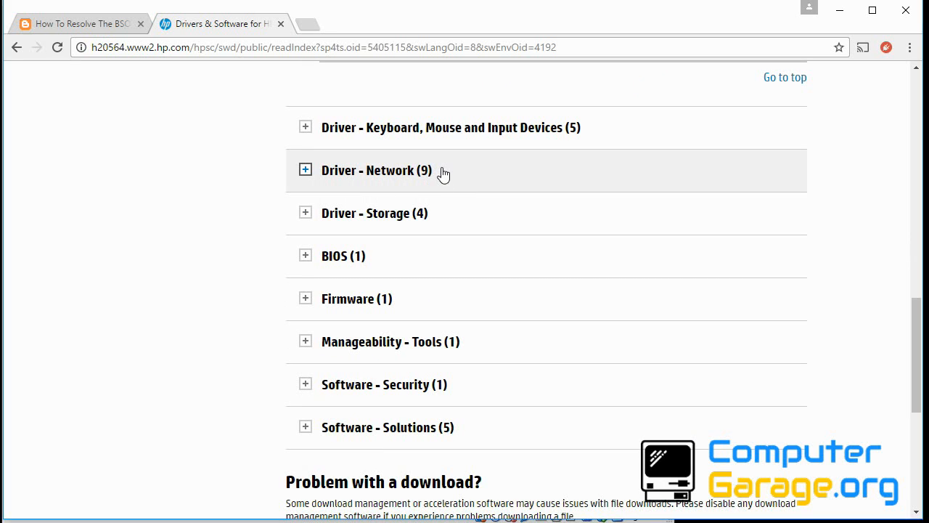
mouse_move(305, 261)
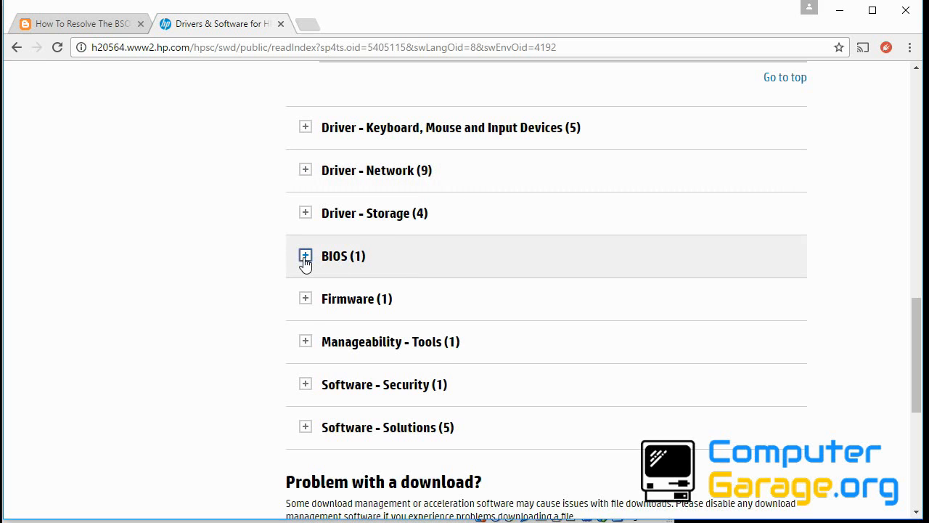
left_click(305, 255)
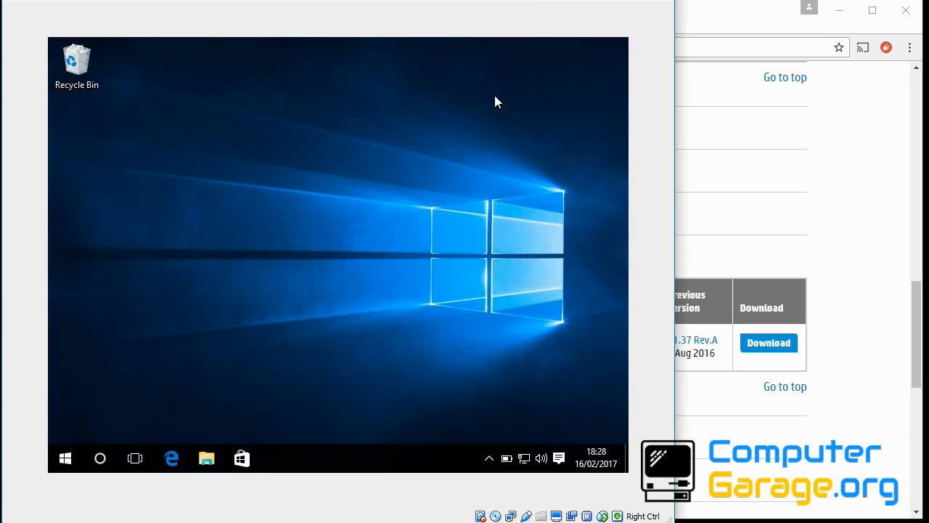
mouse_move(453, 87)
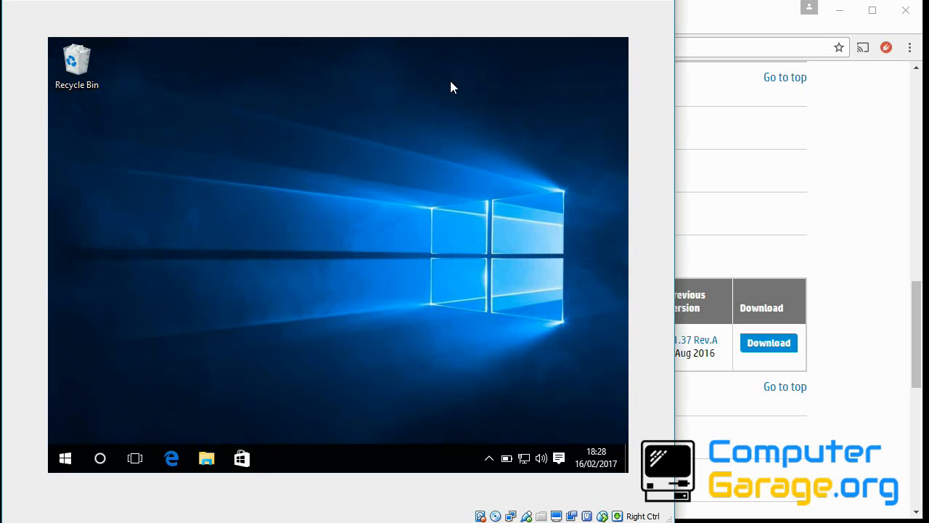
mouse_move(433, 61)
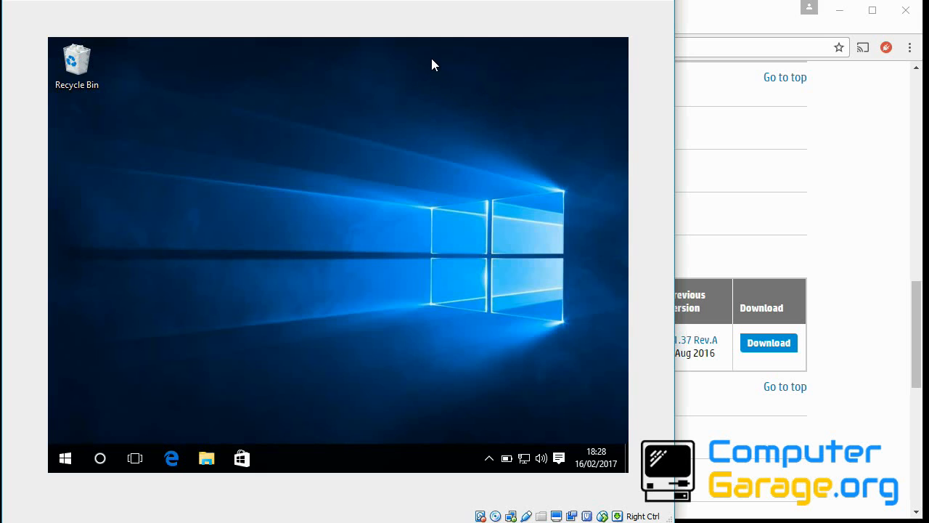
mouse_move(473, 79)
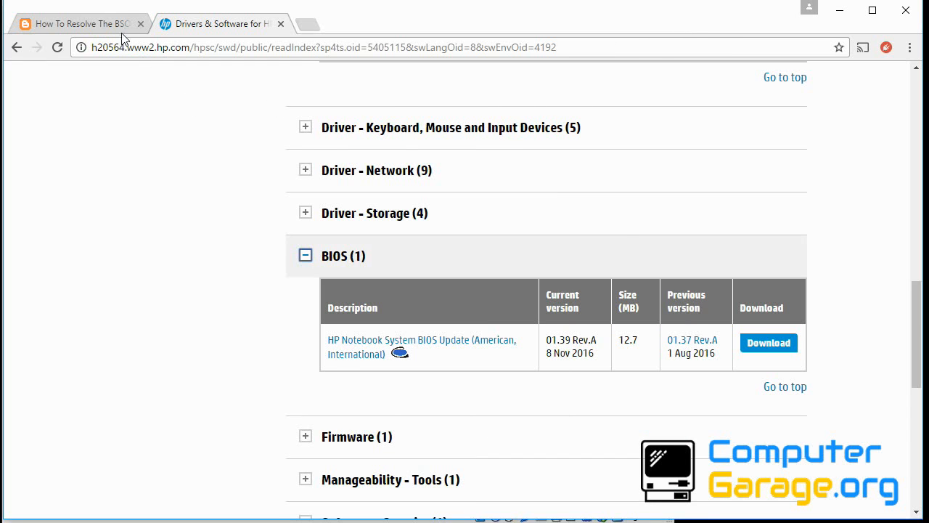
Return to the BSOD article tab and scroll to the 'Fixing Looping BSOD Error' section
left_click(80, 24)
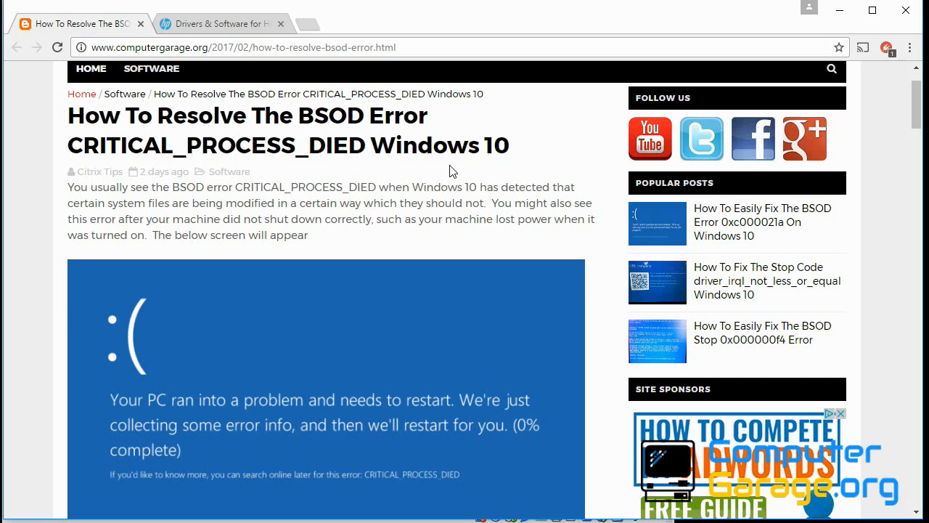
scroll("down", 3)
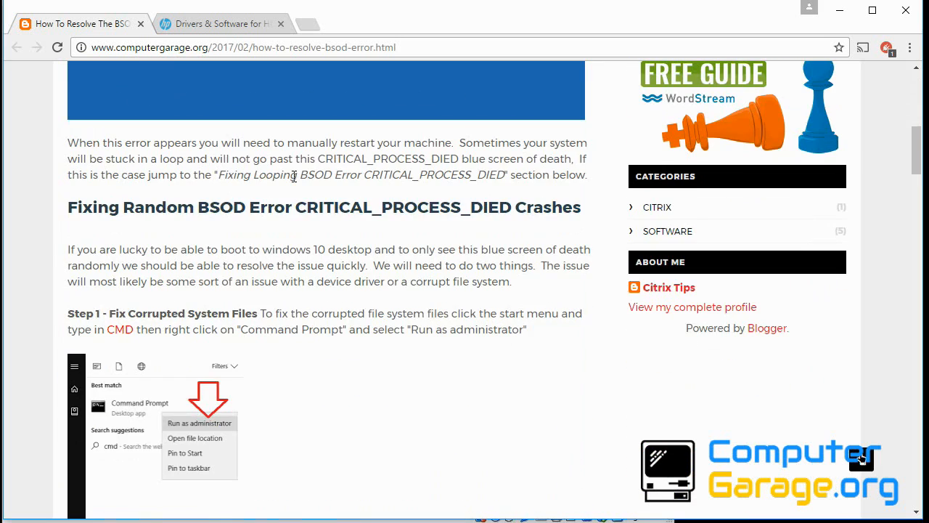
scroll("down", 3)
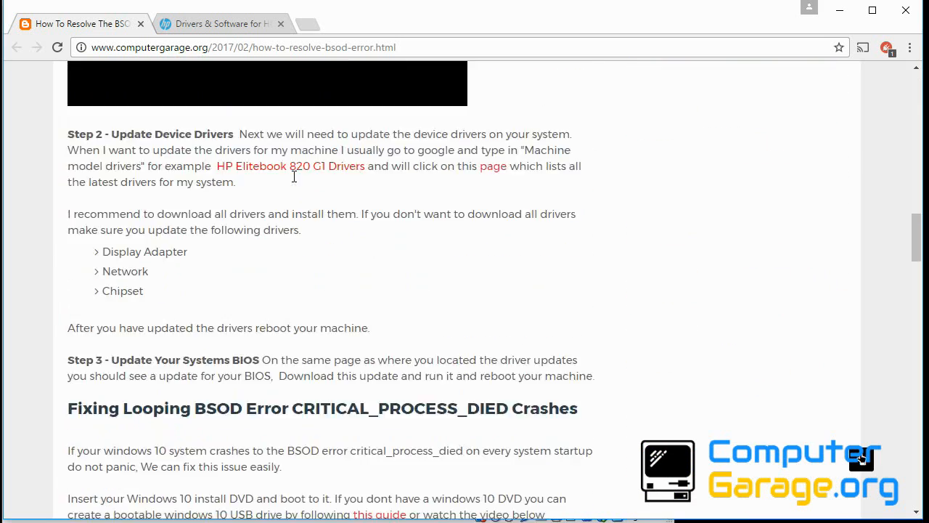
scroll("down", 3)
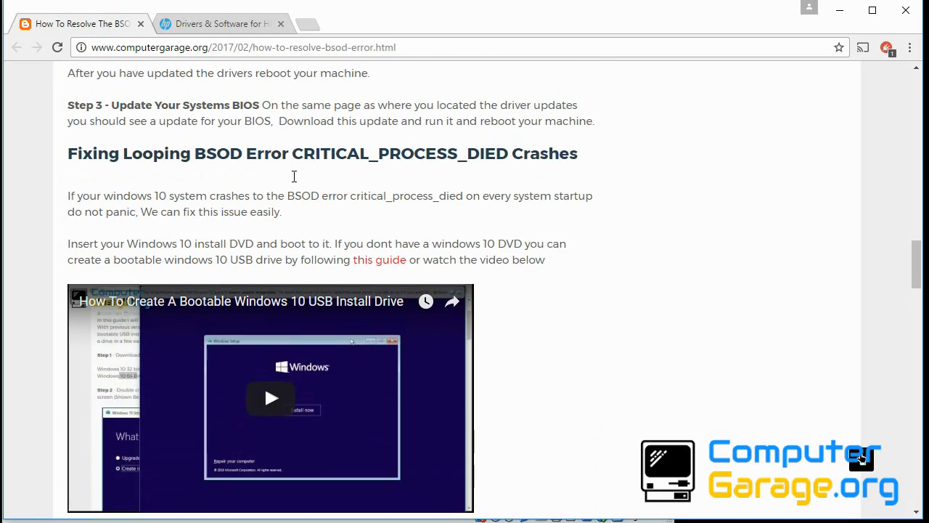
scroll("down", 3)
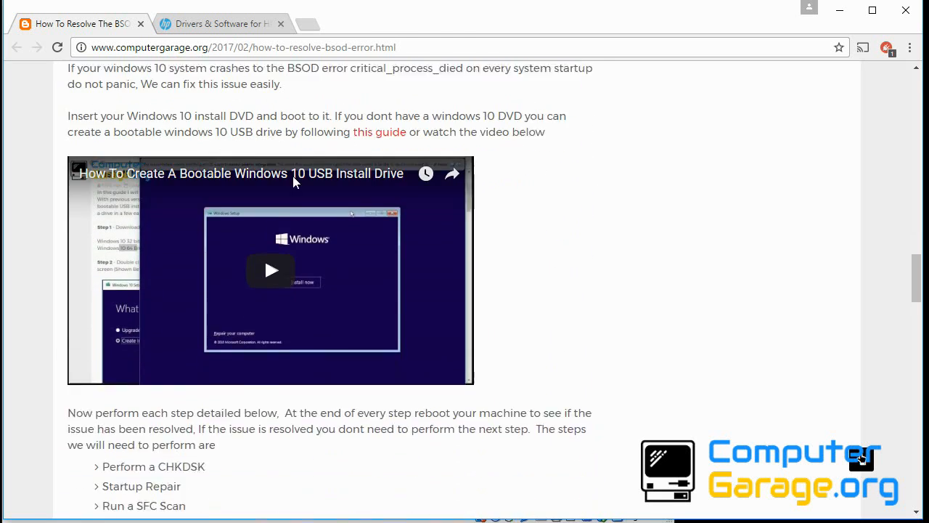
scroll("down", 3)
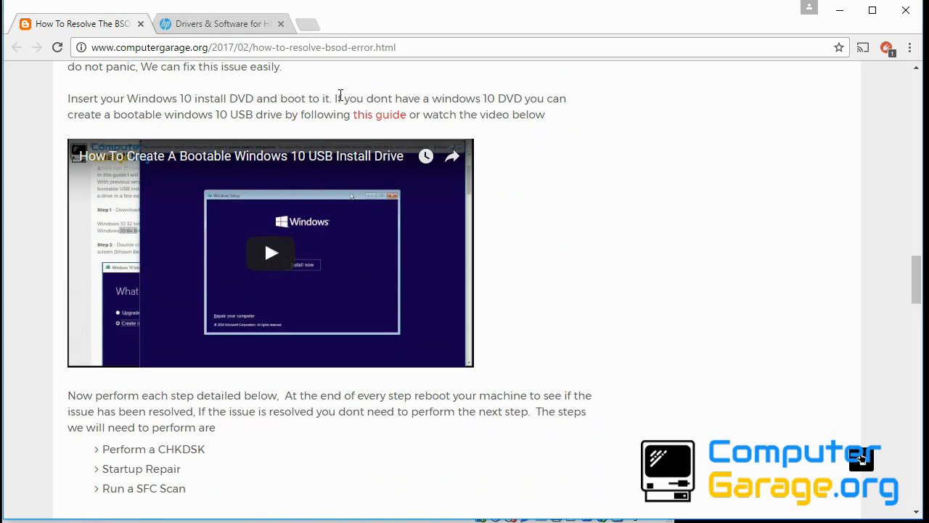
mouse_move(347, 198)
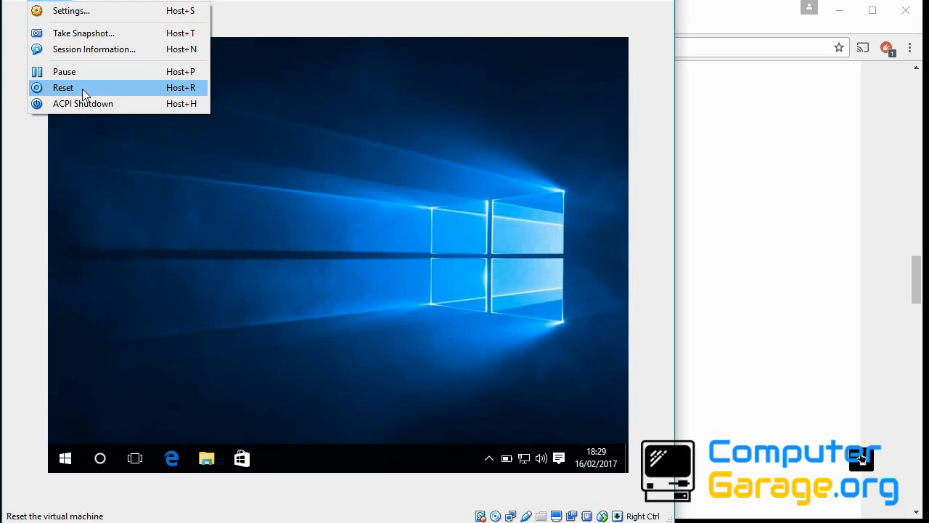
Reset the VM from the VirtualBox Machine menu so it boots from the install DVD
left_click(63, 87)
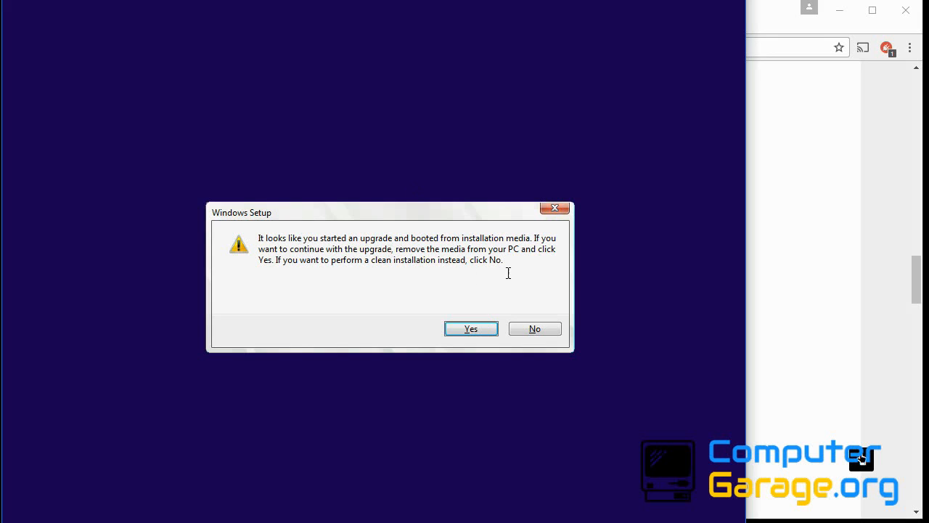
mouse_move(374, 264)
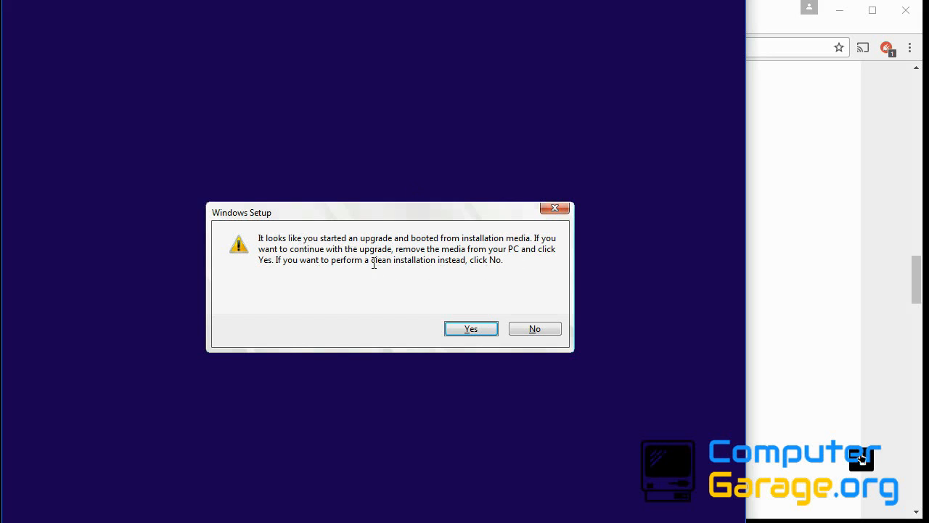
Continue through Windows Setup, then choose Troubleshoot > Advanced options
left_click(534, 329)
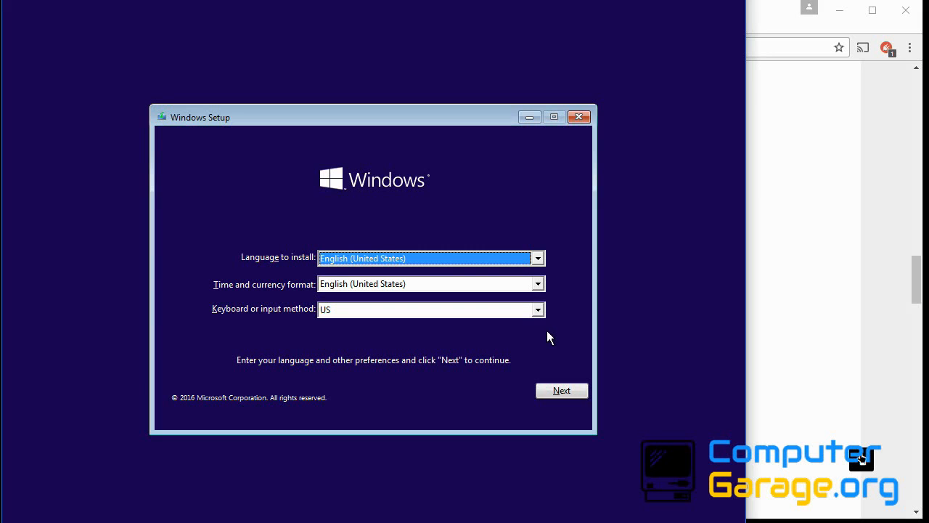
mouse_move(551, 372)
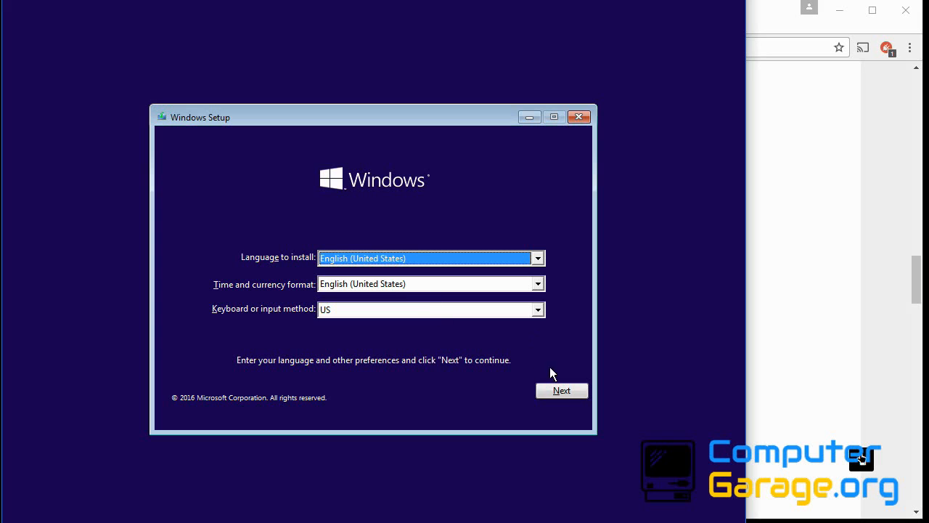
left_click(562, 391)
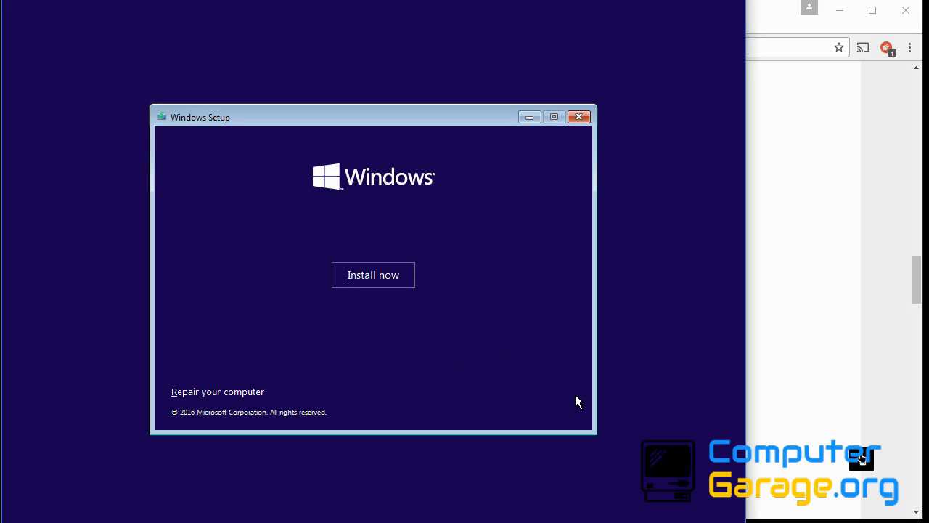
mouse_move(229, 398)
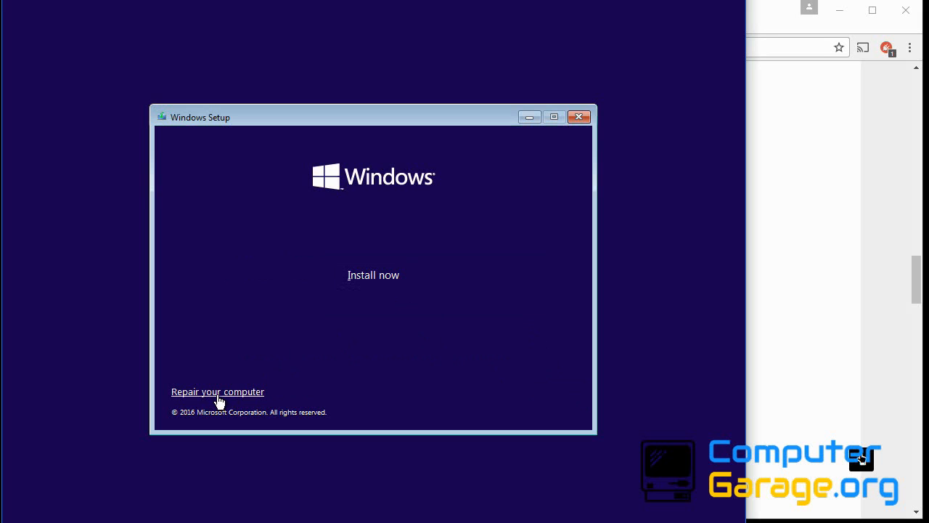
left_click(218, 392)
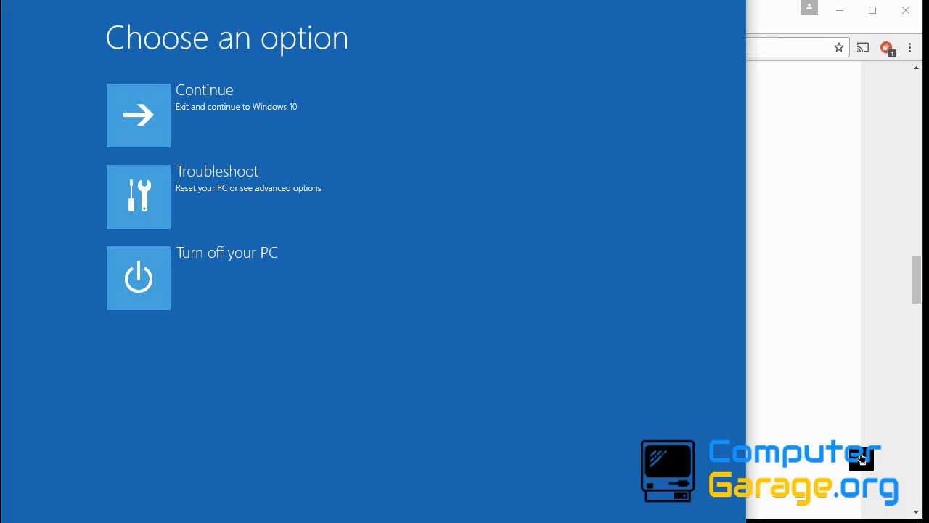
mouse_move(221, 398)
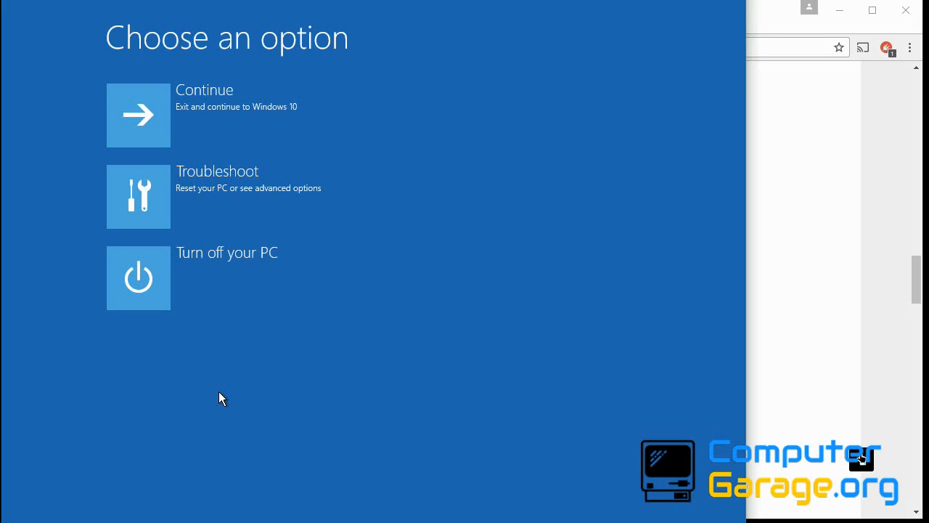
mouse_move(225, 190)
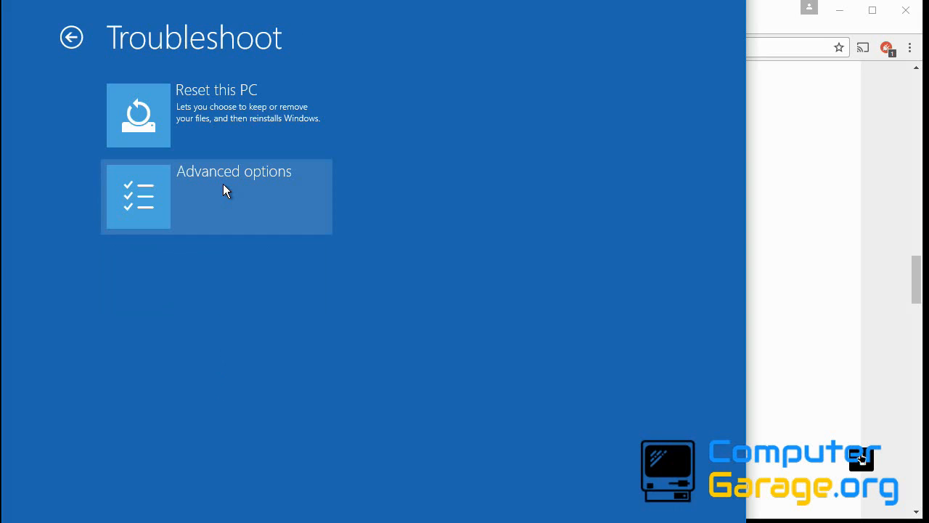
left_click(216, 196)
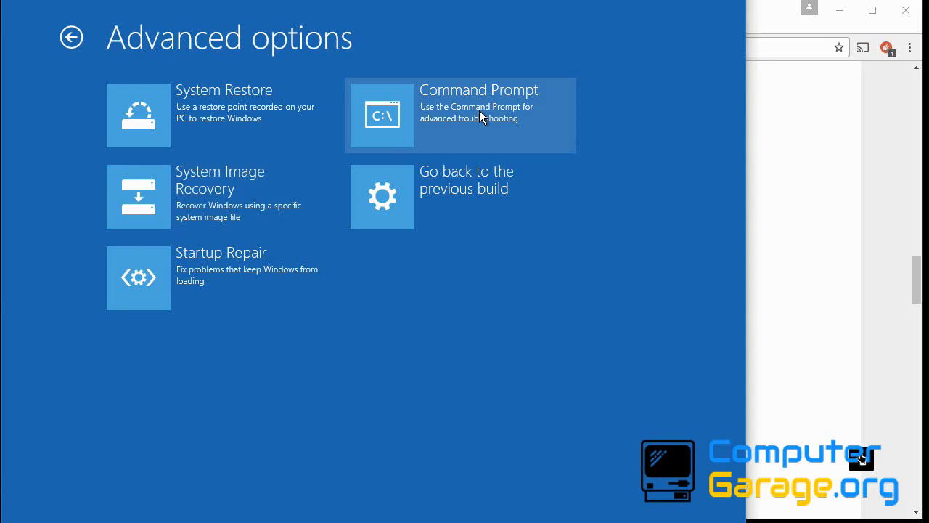
In the recovery Command Prompt run chkdsk /r /i on C:, then type exit
left_click(479, 115)
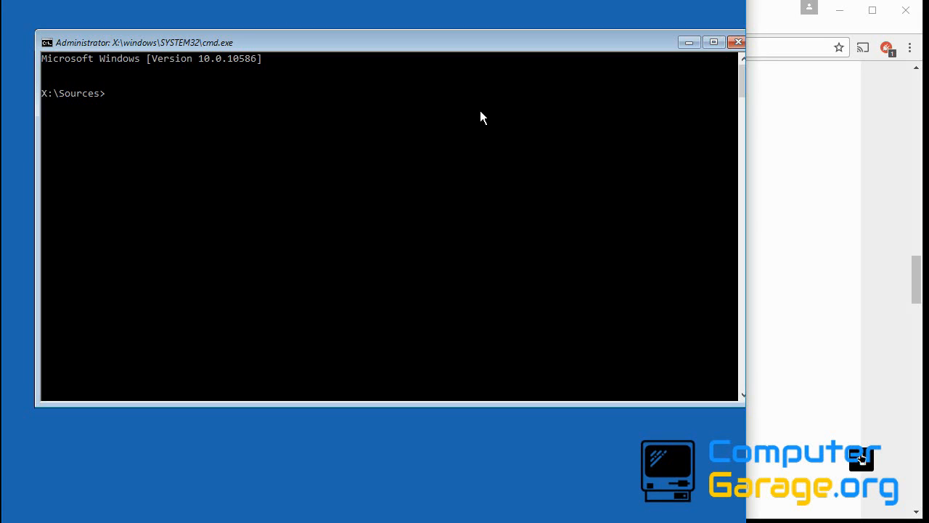
mouse_move(279, 154)
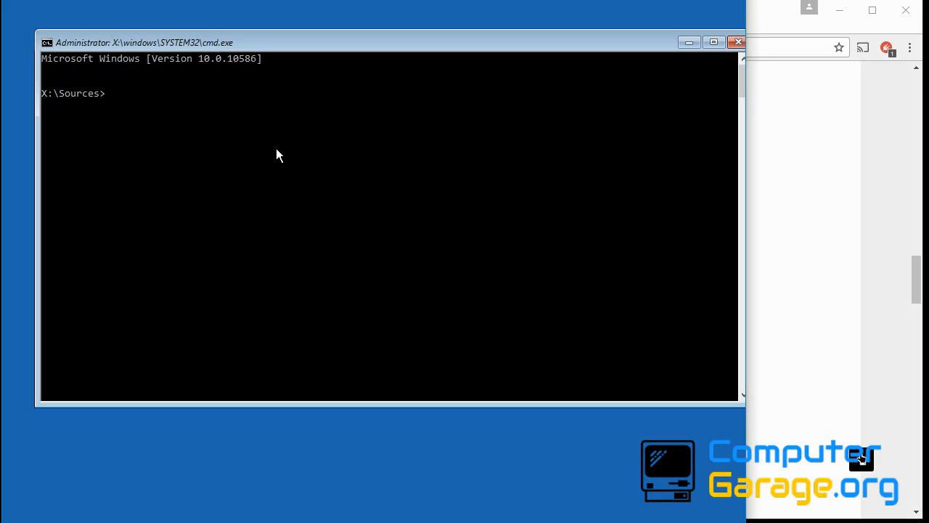
type("chkdsk")
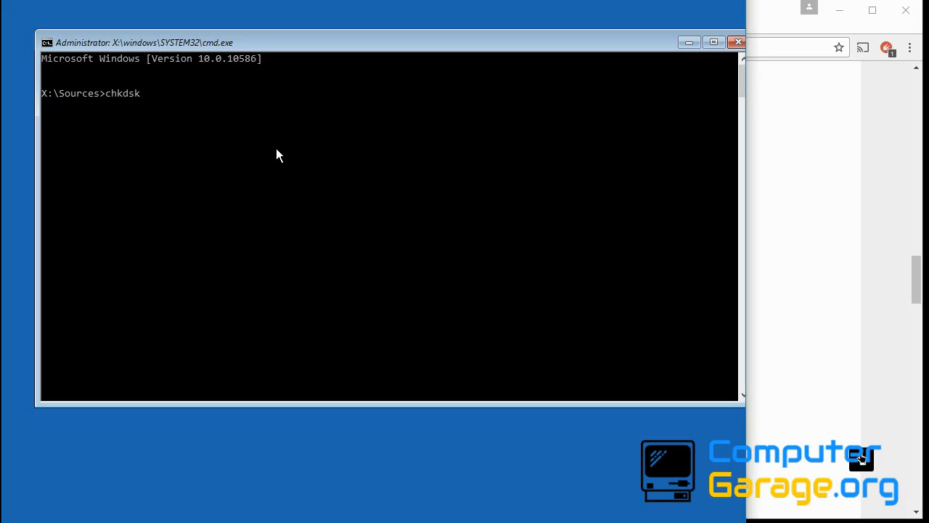
type("/r /i")
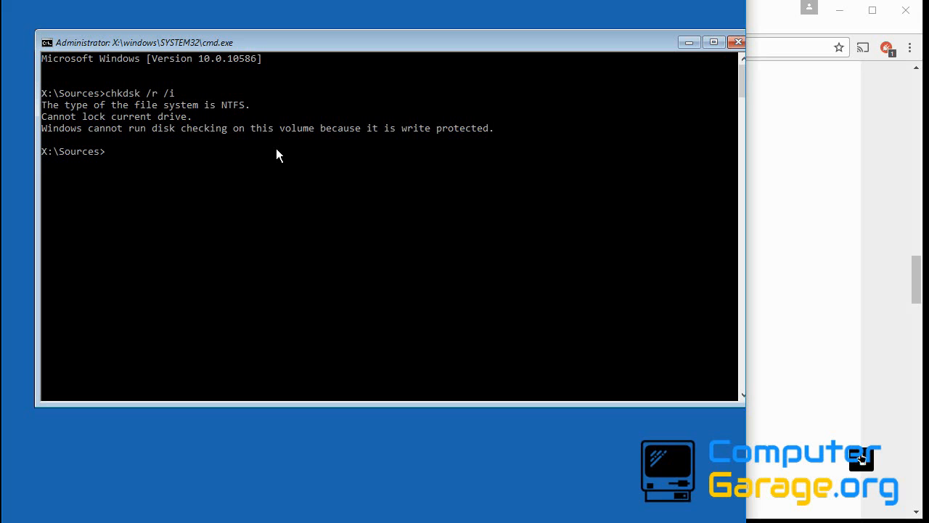
type("chkdsk /r /i")
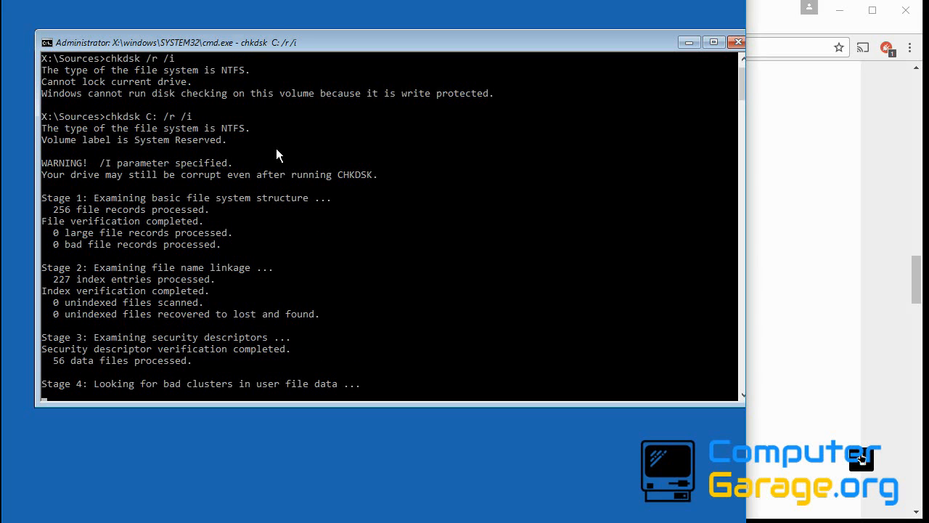
mouse_move(268, 145)
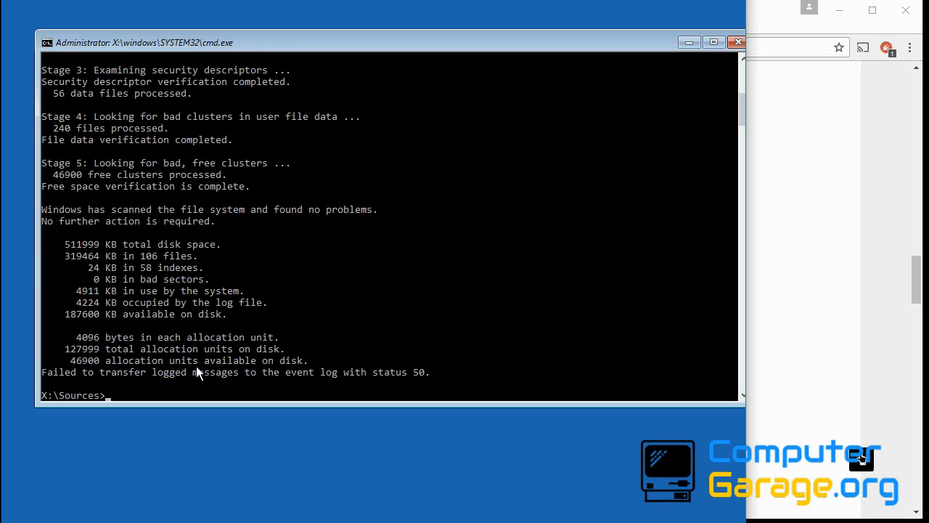
type("exit")
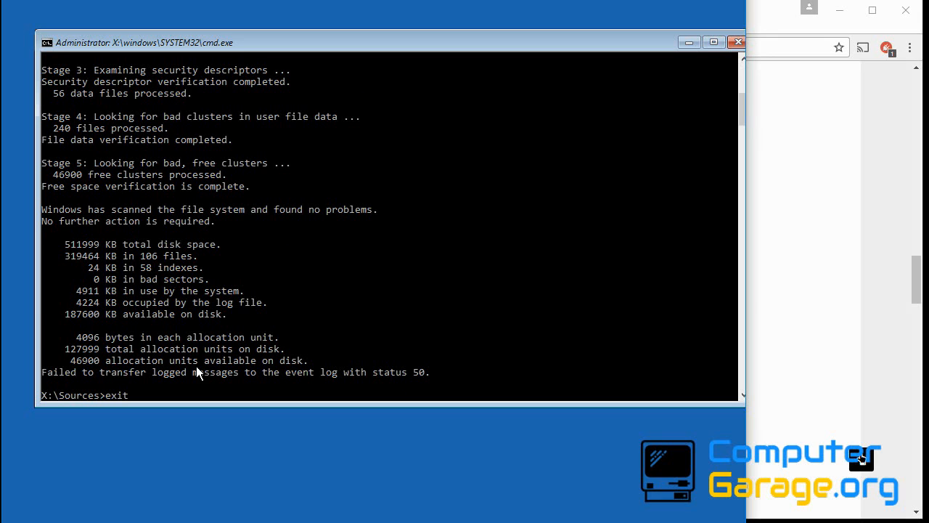
Exit the command prompt and launch Startup Repair from Troubleshoot > Advanced options
key("Enter")
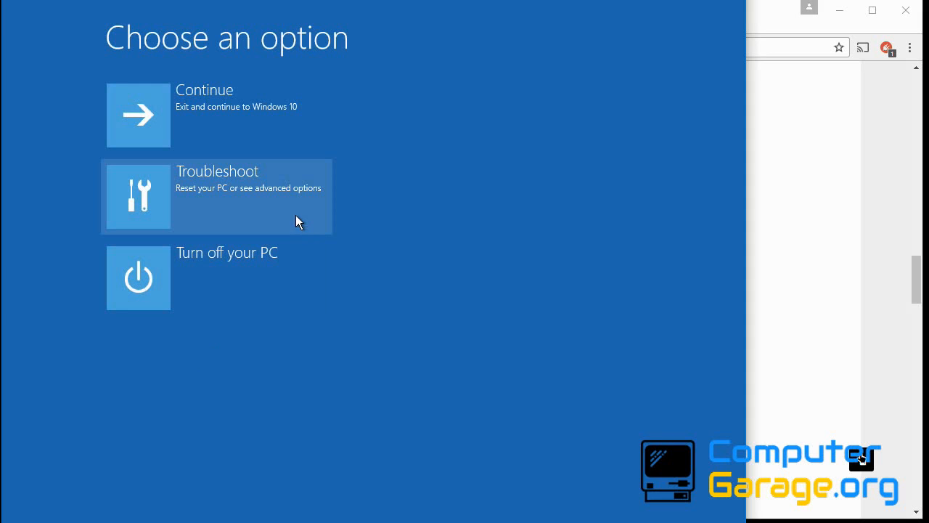
mouse_move(241, 198)
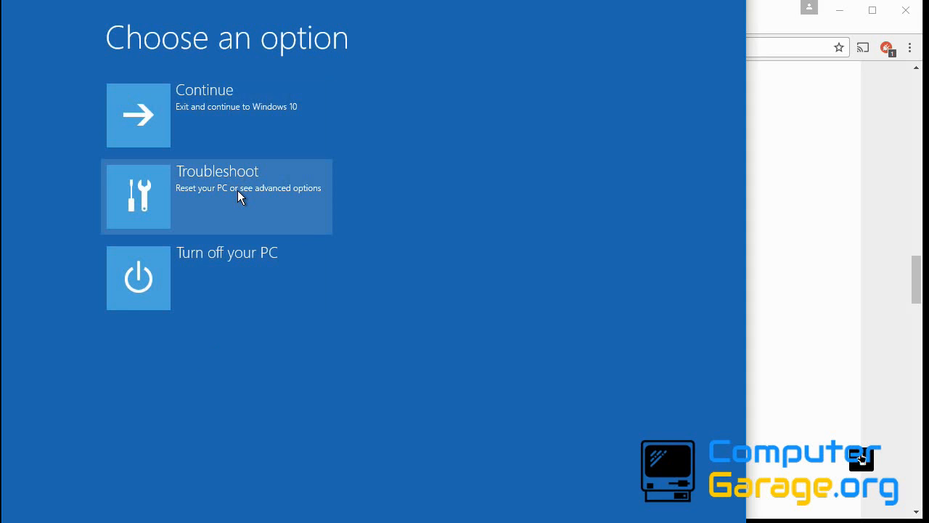
left_click(240, 196)
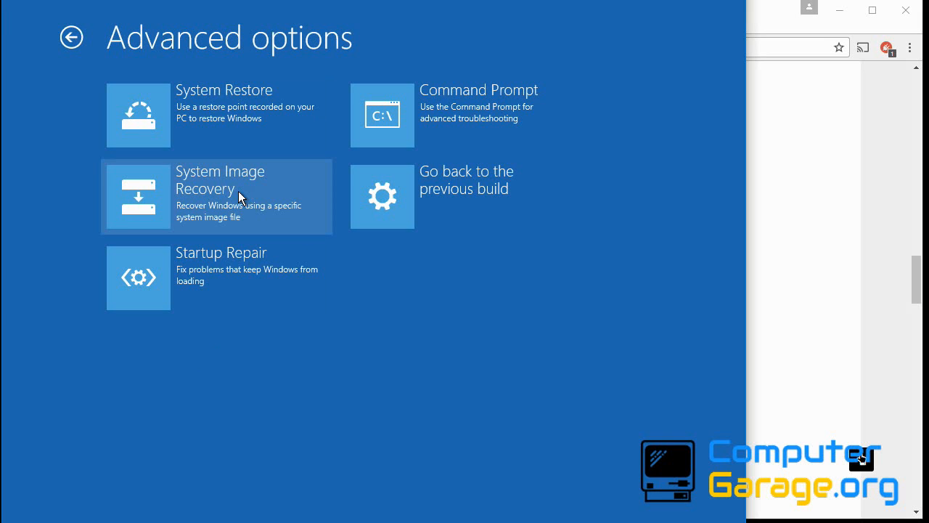
mouse_move(253, 282)
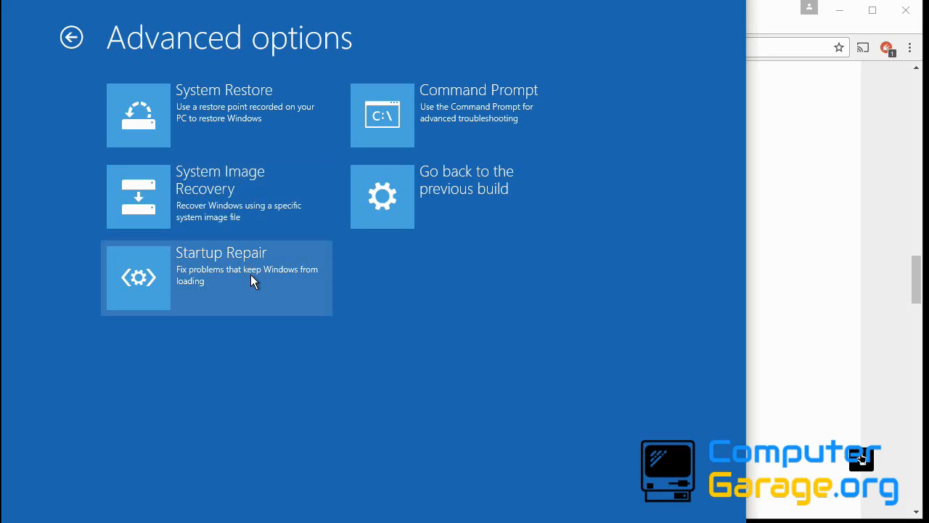
left_click(216, 278)
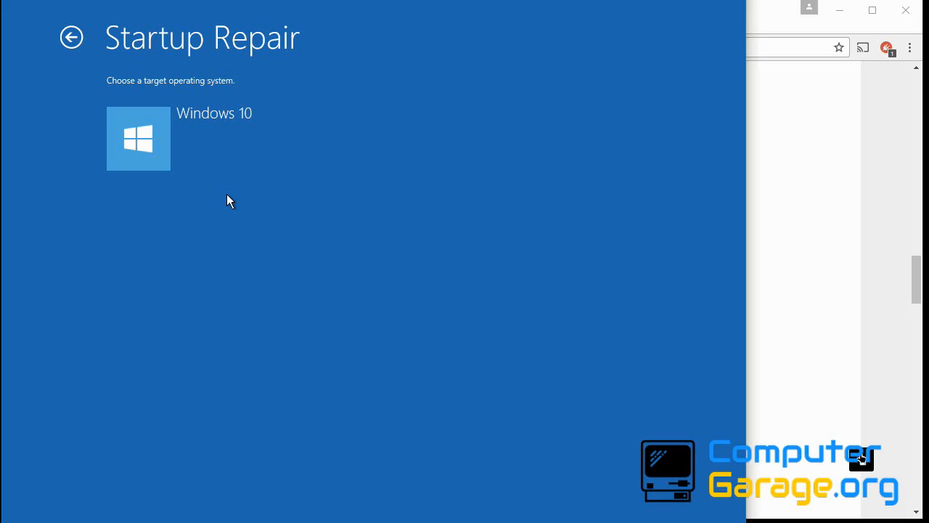
mouse_move(224, 142)
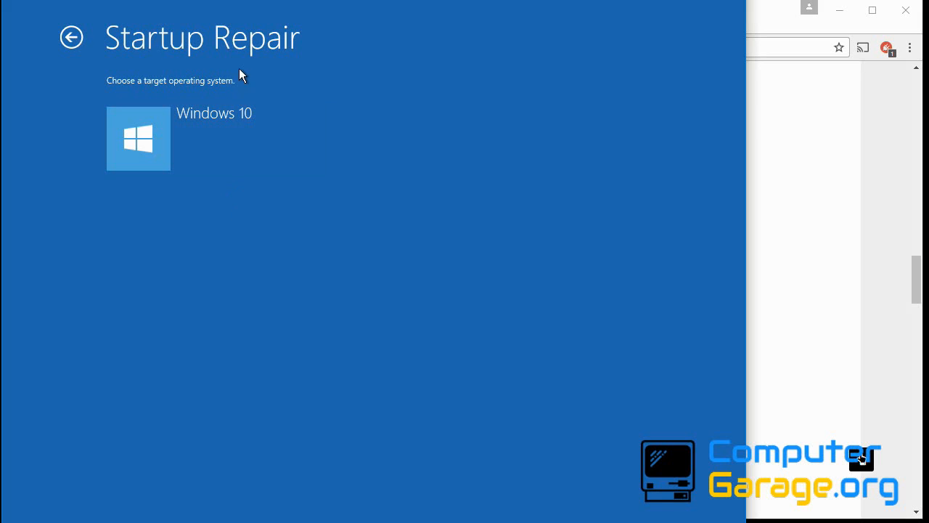
mouse_move(70, 41)
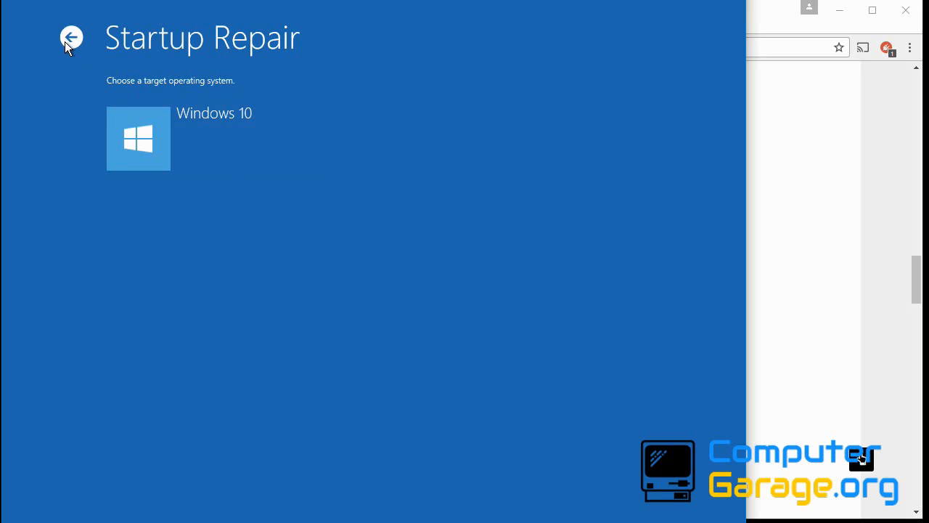
Reopen the recovery Command Prompt and start an sfc /scannow system file check
left_click(71, 37)
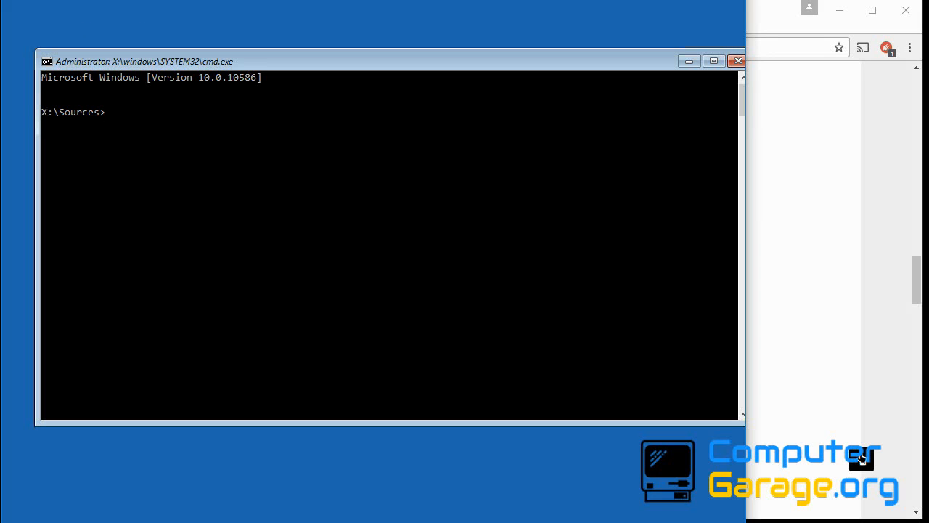
type("s")
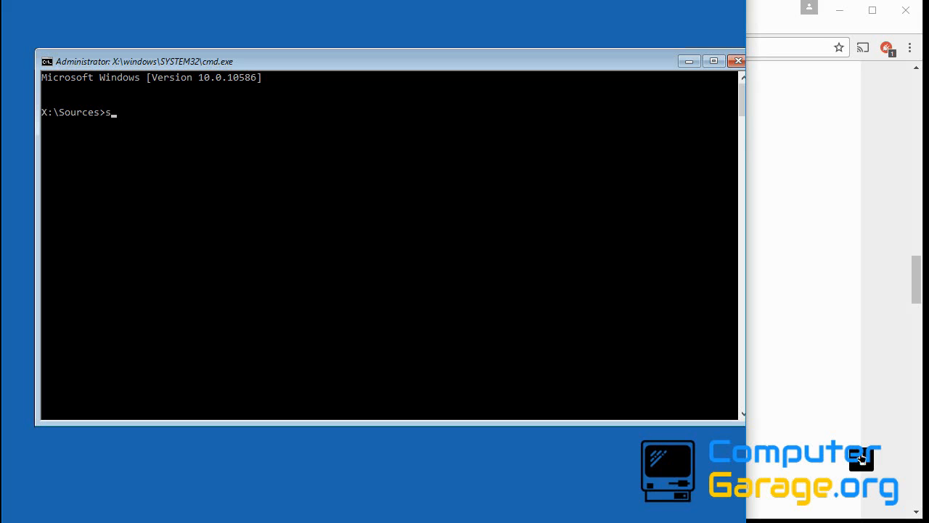
type("fc /")
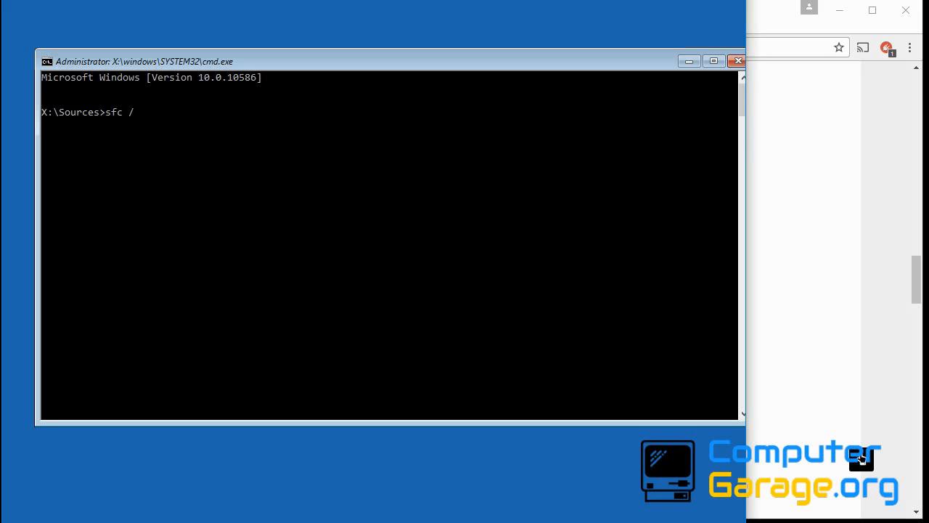
type("scan")
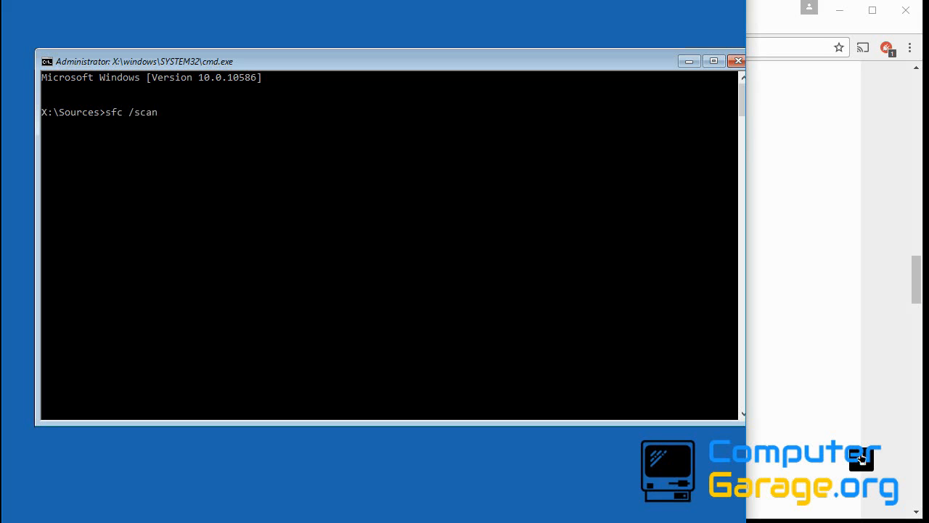
type("not")
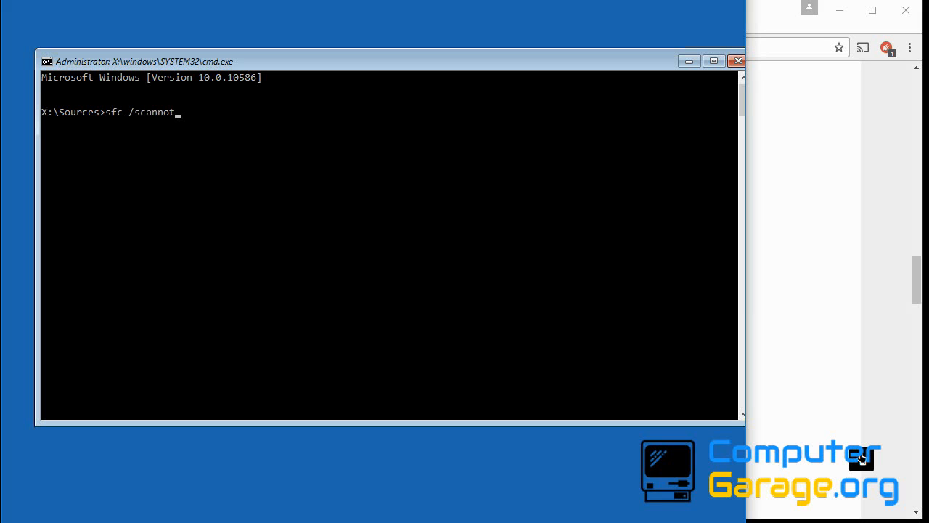
key("Enter")
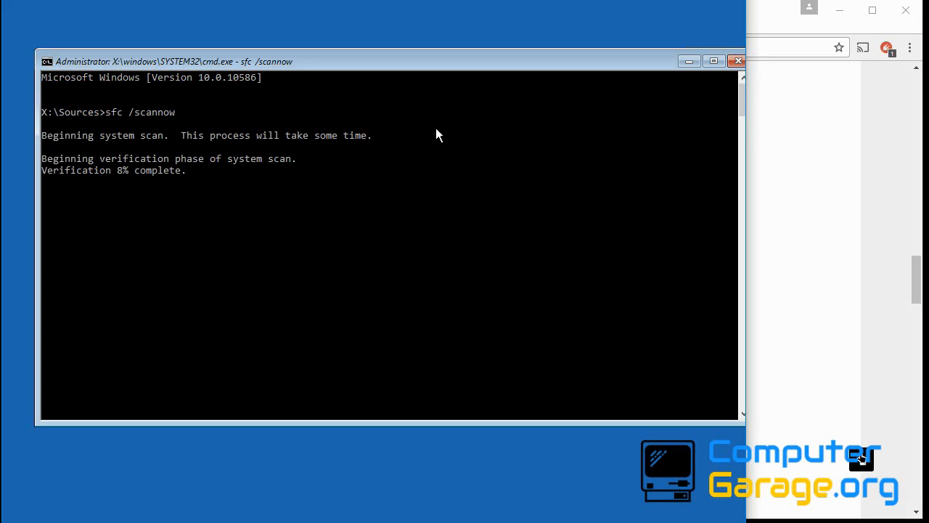
mouse_move(113, 111)
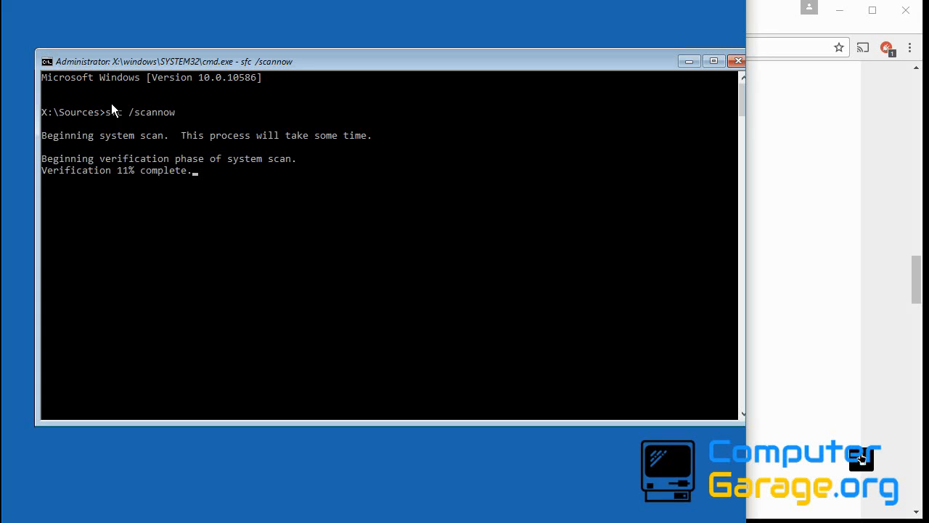
mouse_move(172, 139)
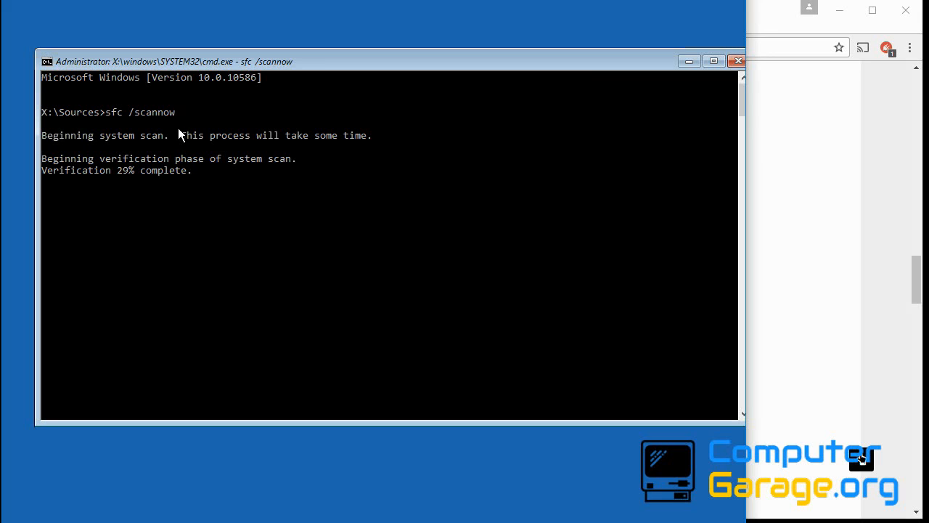
mouse_move(274, 96)
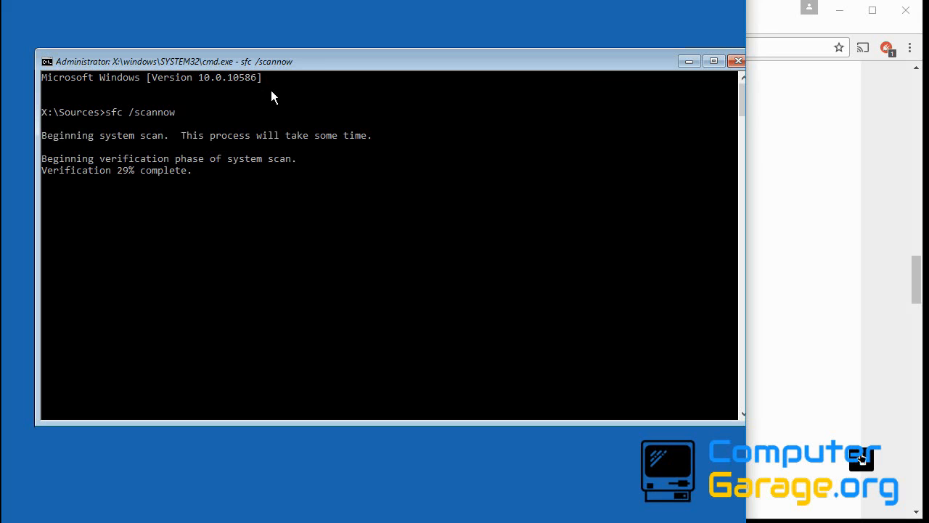
mouse_move(500, 80)
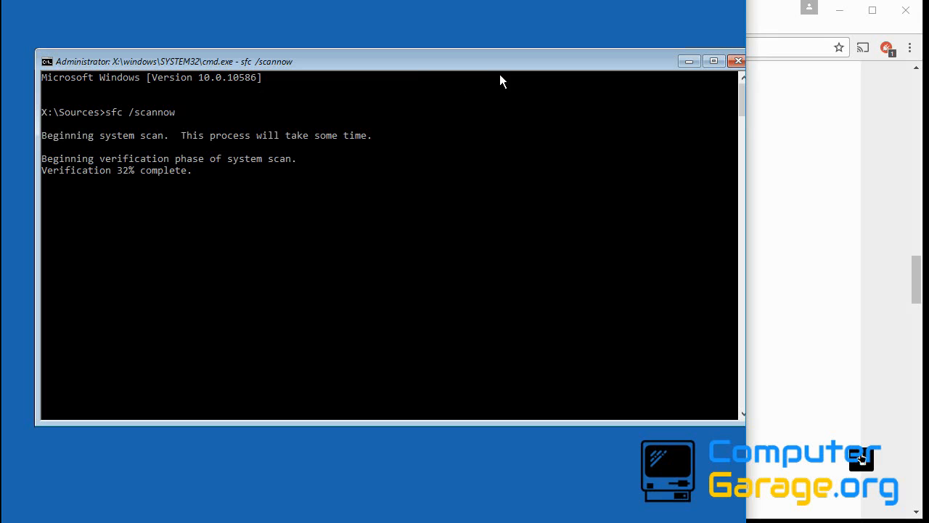
mouse_move(723, 1)
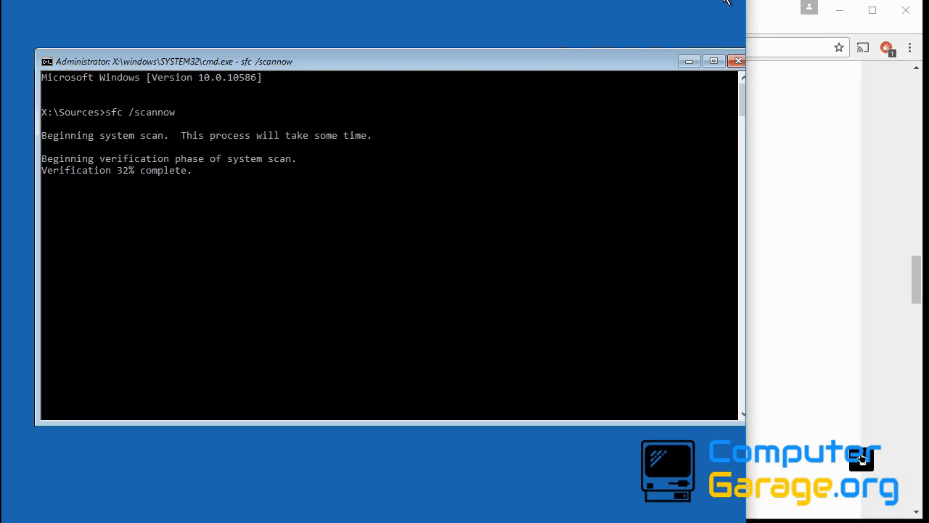